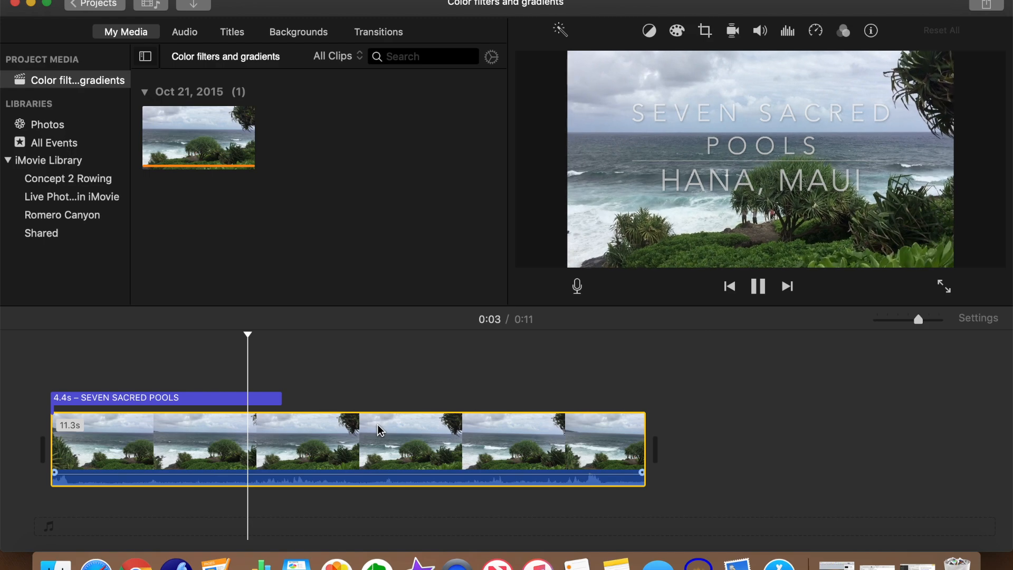
- Pause playback and browse the seashore clip's filter gallery, leaving the filter at None
{"action": "left_click", "coordinate": [758, 286]}
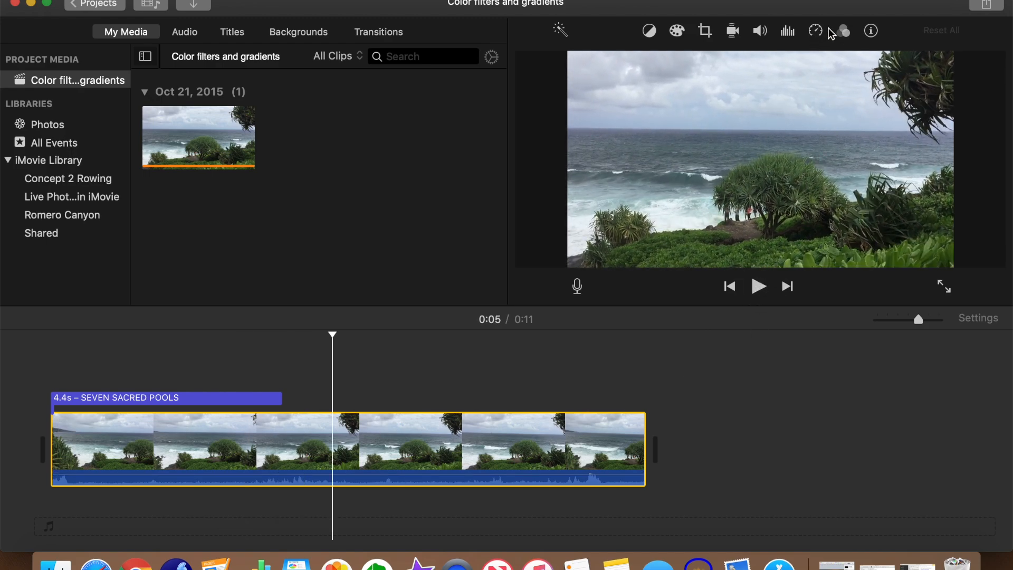
{"action": "left_click", "coordinate": [842, 31]}
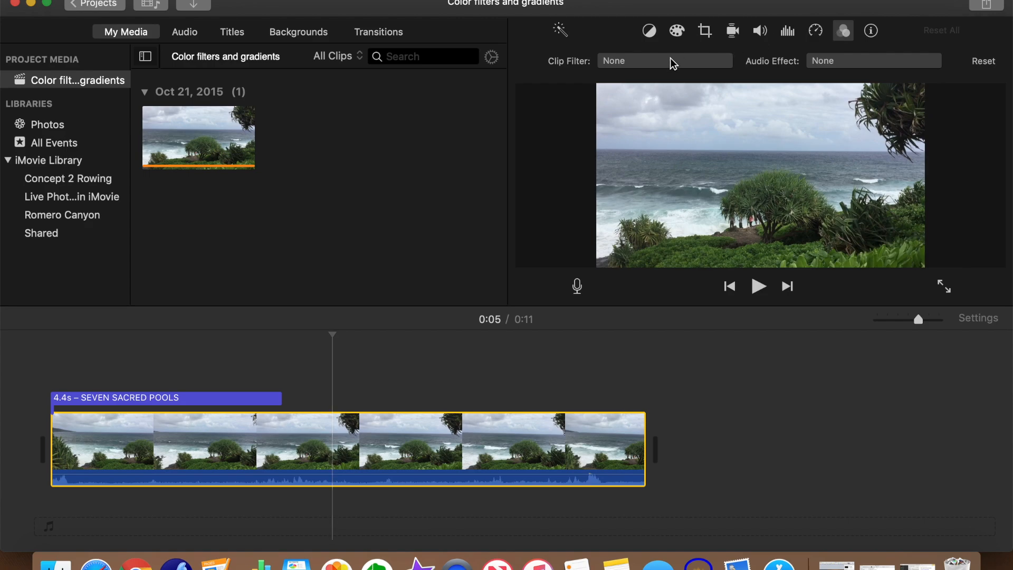
{"action": "left_click", "coordinate": [664, 60]}
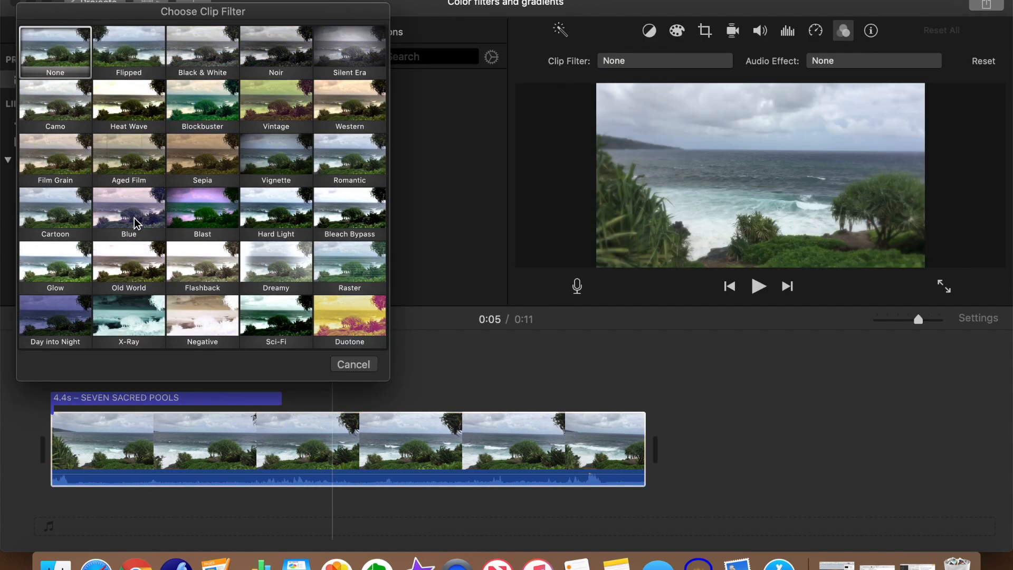
{"action": "left_click", "coordinate": [128, 212]}
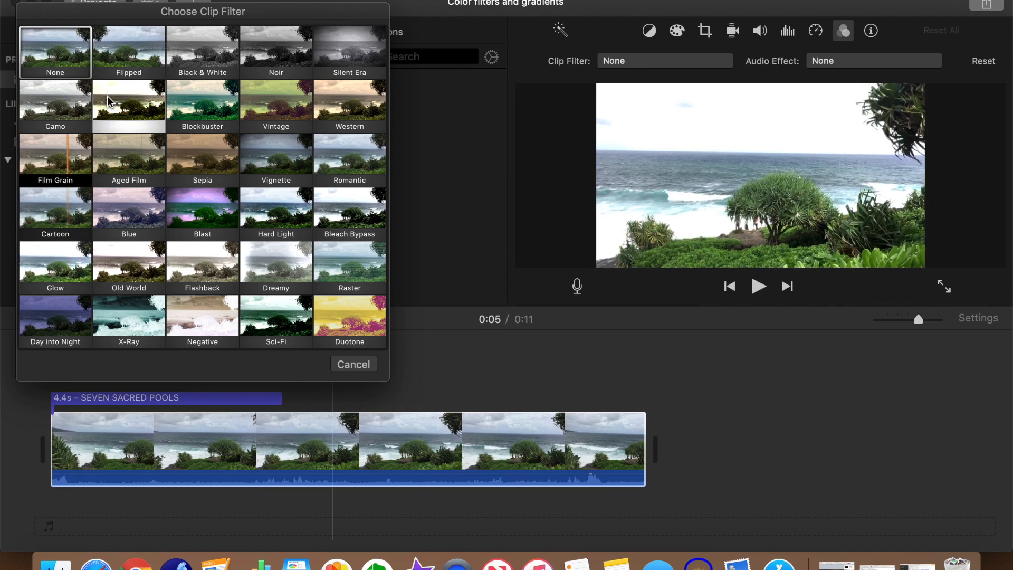
{"action": "left_click", "coordinate": [353, 364]}
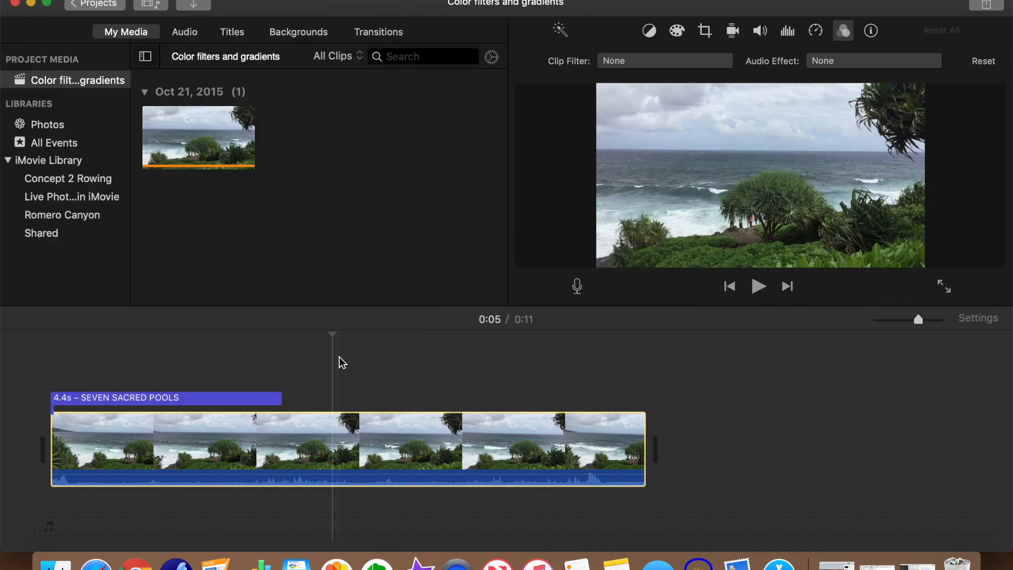
- Try warmer and cooler temperatures on the seashore clip, then reset colours to original
{"action": "left_click", "coordinate": [676, 30]}
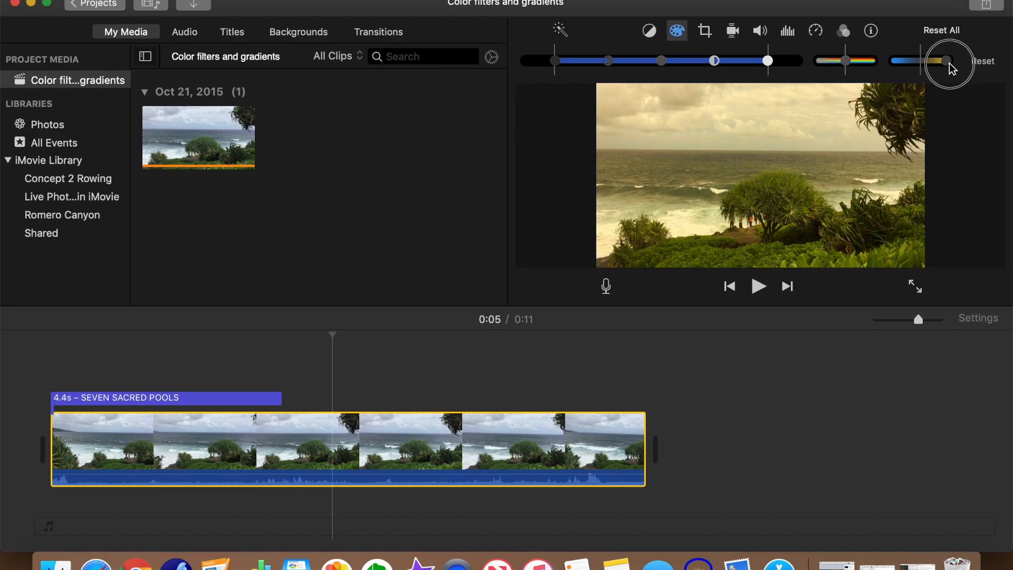
{"action": "left_click_drag", "start_coordinate": [947, 61], "coordinate": [895, 60]}
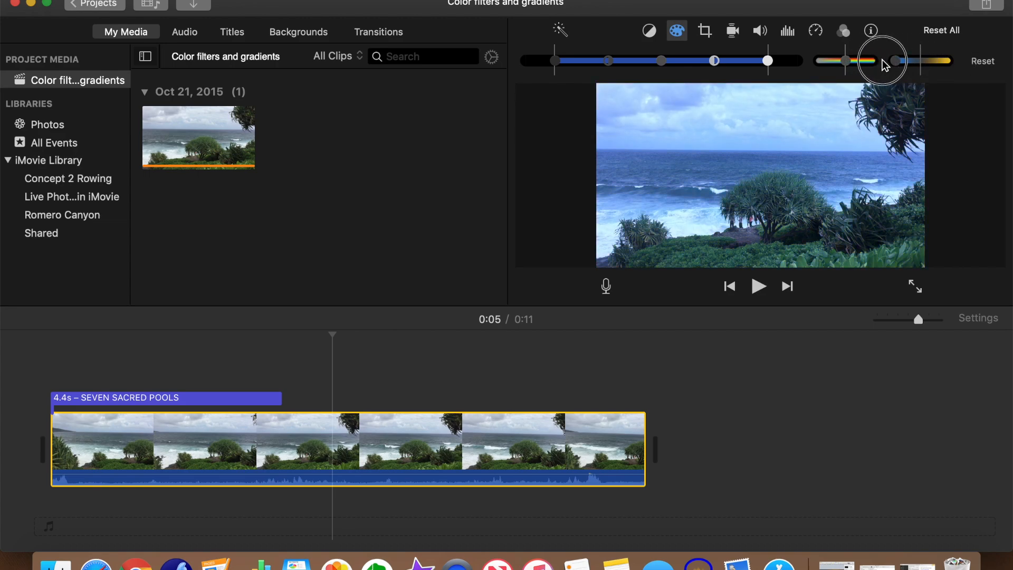
{"action": "left_click_drag", "start_coordinate": [895, 61], "coordinate": [915, 61]}
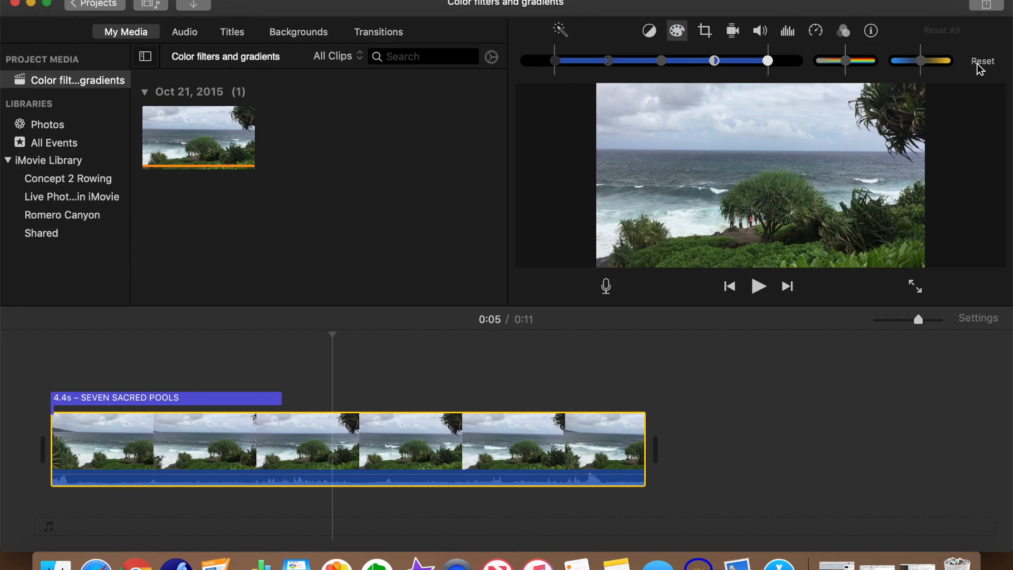
{"action": "left_click", "coordinate": [676, 30]}
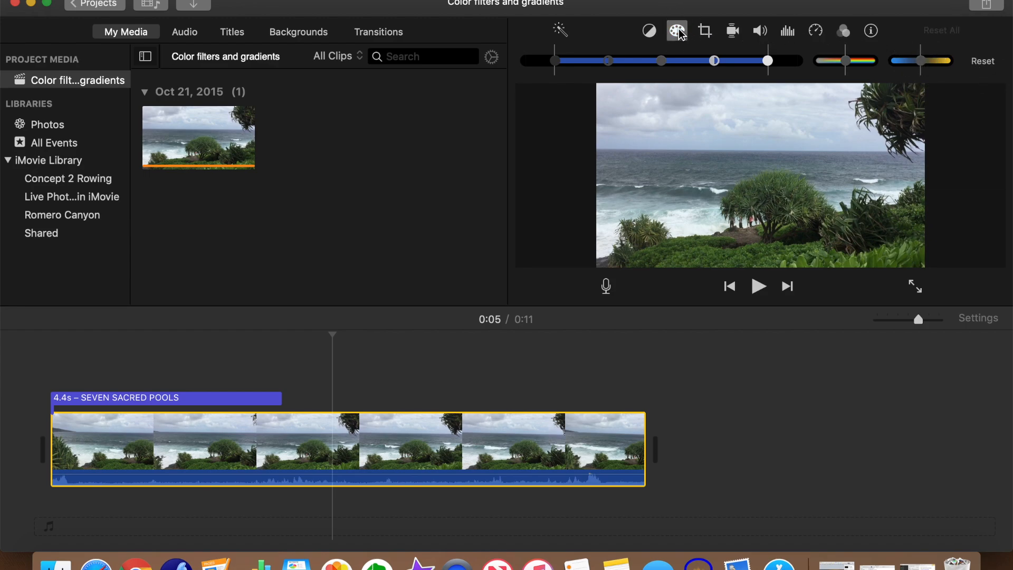
{"action": "mouse_move", "coordinate": [678, 30]}
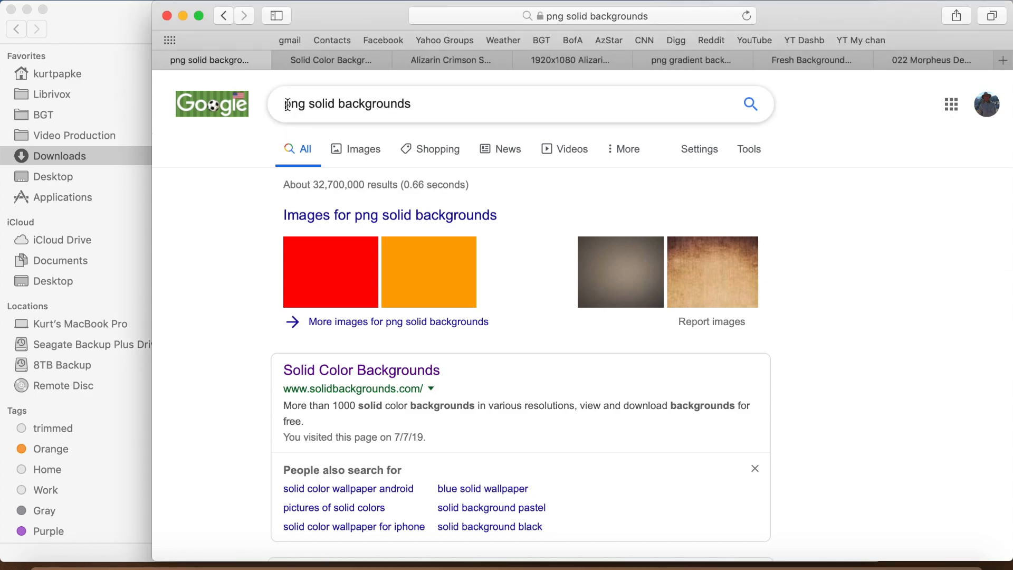
- Open the Alizarin Crimson background page and save its 1920x1080 red image to Downloads
{"action": "left_click", "coordinate": [349, 103]}
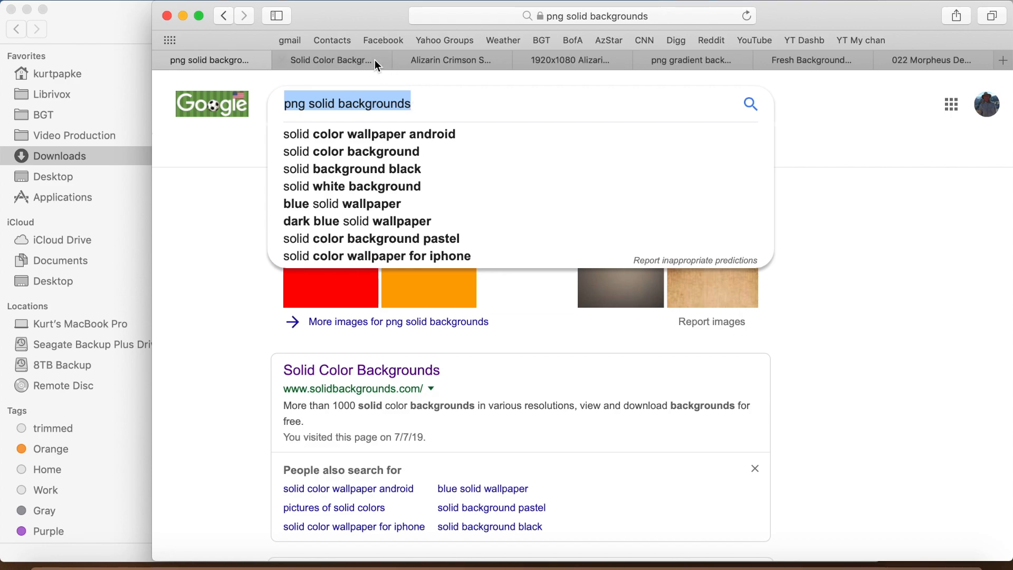
{"action": "left_click", "coordinate": [331, 60]}
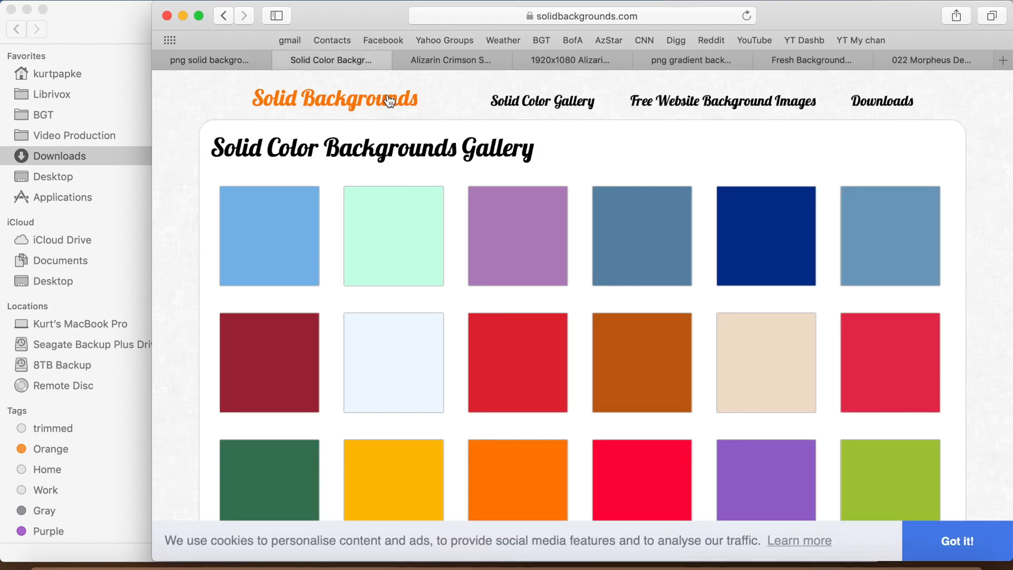
{"action": "left_click", "coordinate": [451, 59]}
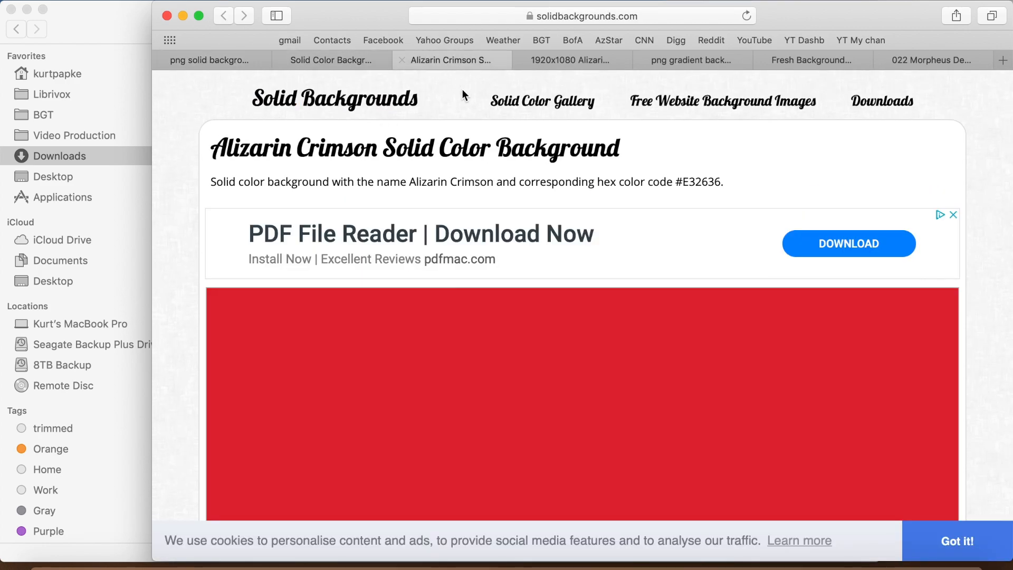
{"action": "scroll", "scroll_direction": "down", "scroll_amount": 3}
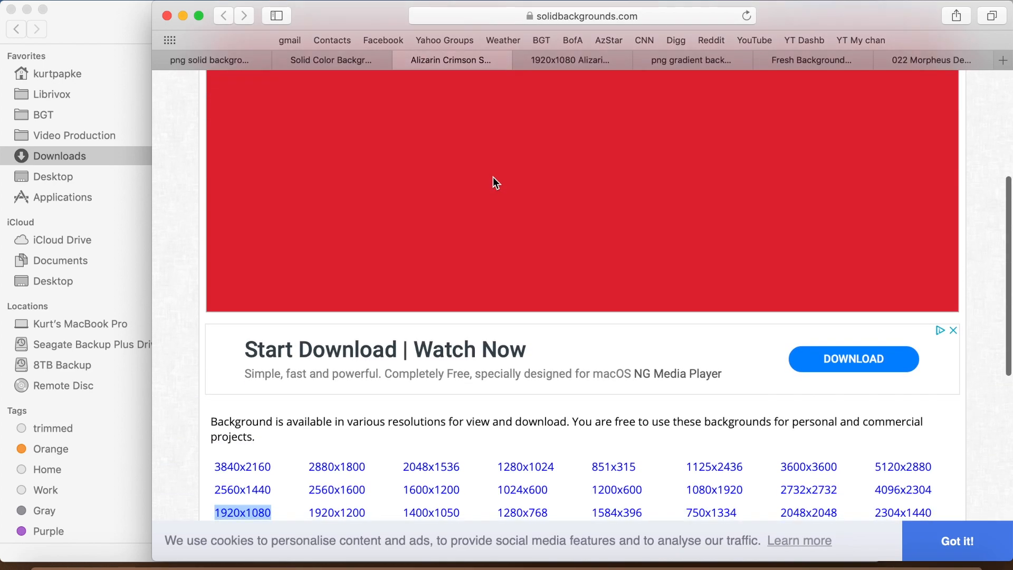
{"action": "scroll", "scroll_direction": "down", "scroll_amount": 3}
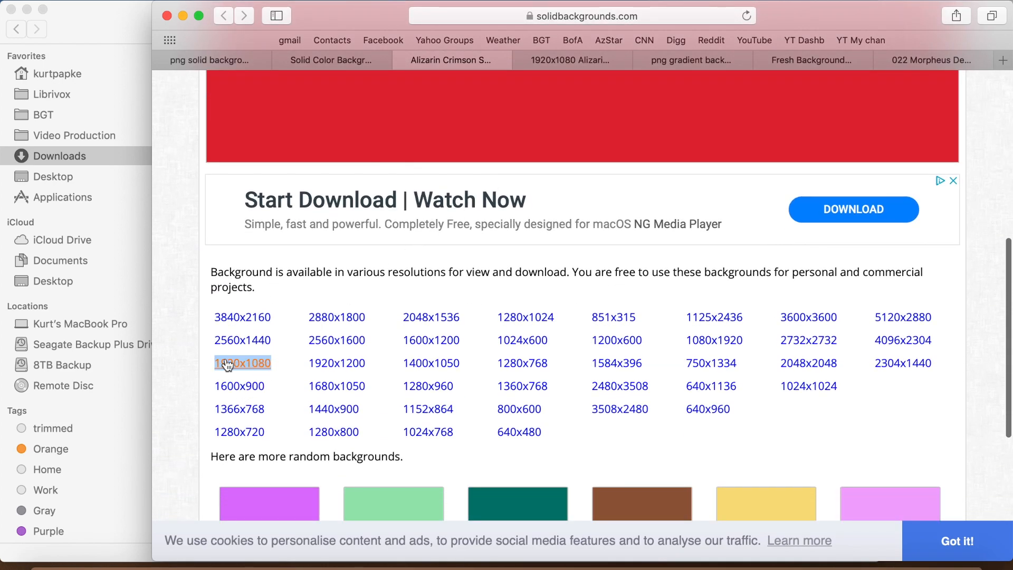
{"action": "left_click", "coordinate": [243, 362]}
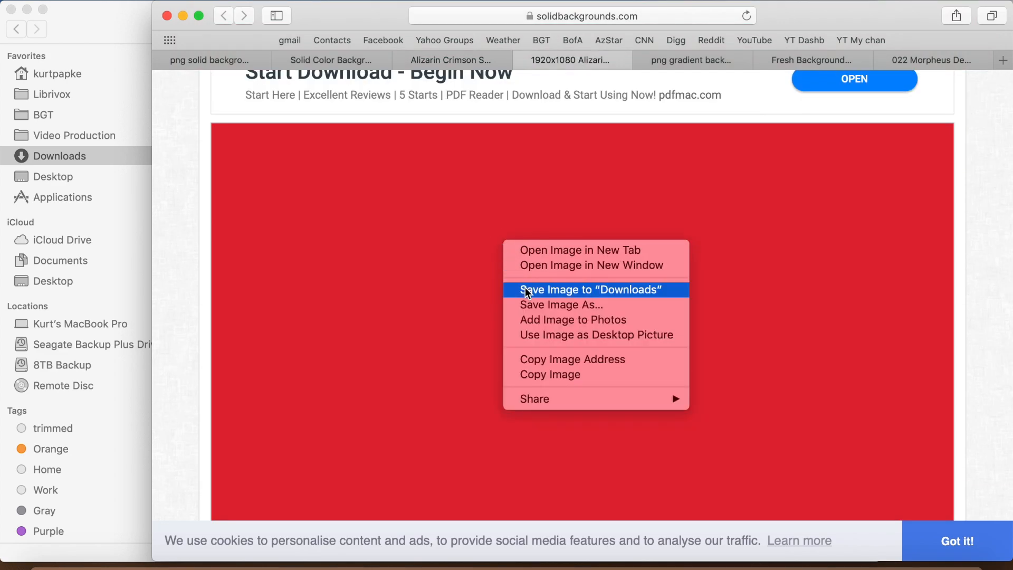
{"action": "left_click", "coordinate": [590, 290]}
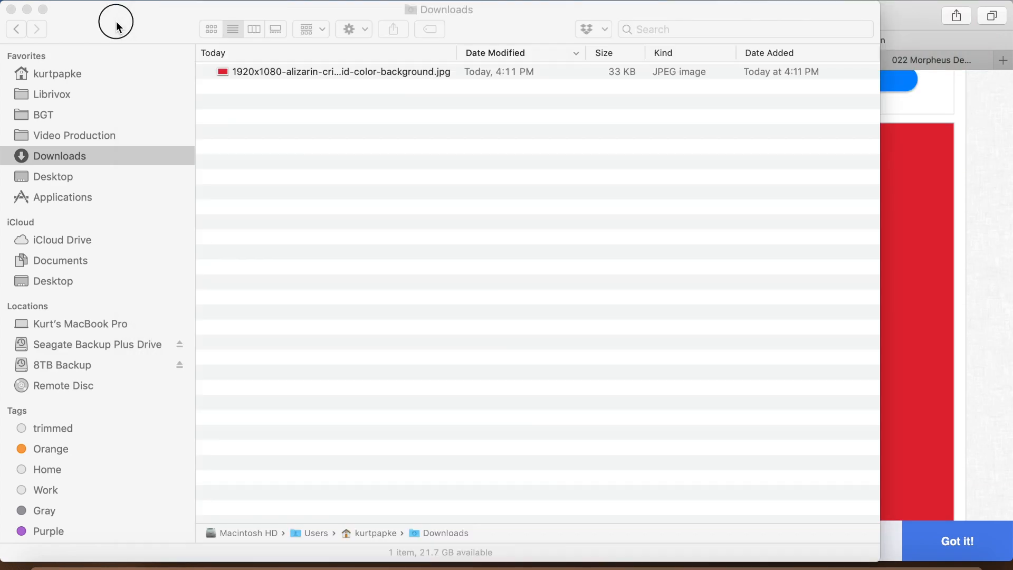
{"action": "left_click", "coordinate": [336, 72]}
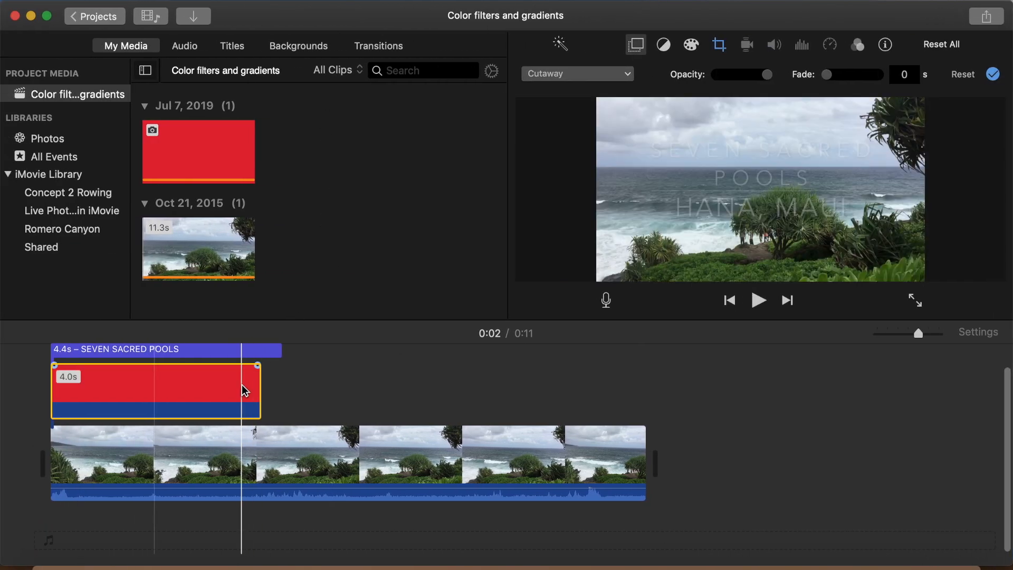
- Stretch the red overlay across the whole seashore clip and make it semi-transparent
{"action": "left_click_drag", "start_coordinate": [257, 391], "coordinate": [642, 401]}
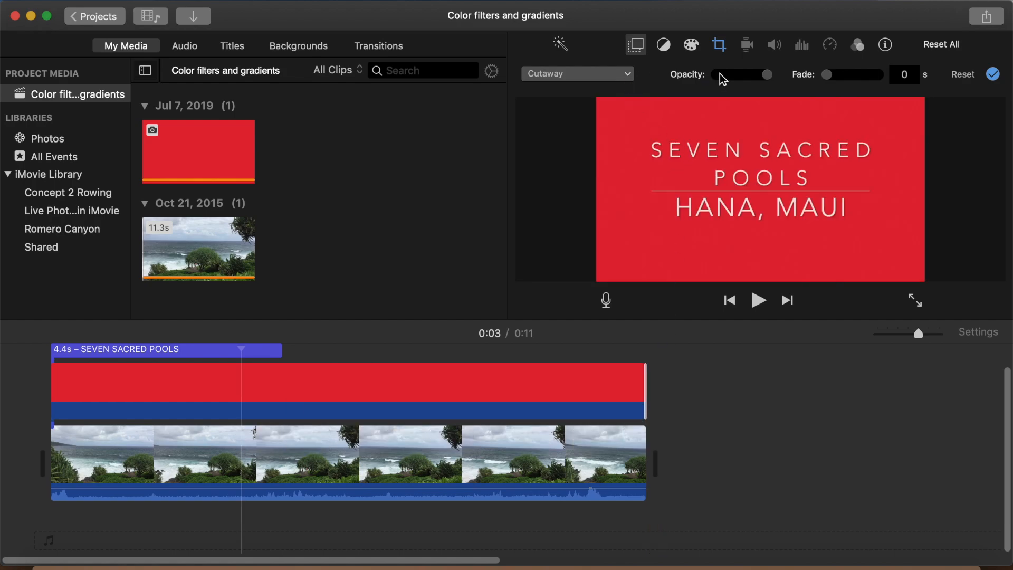
{"action": "left_click", "coordinate": [767, 74]}
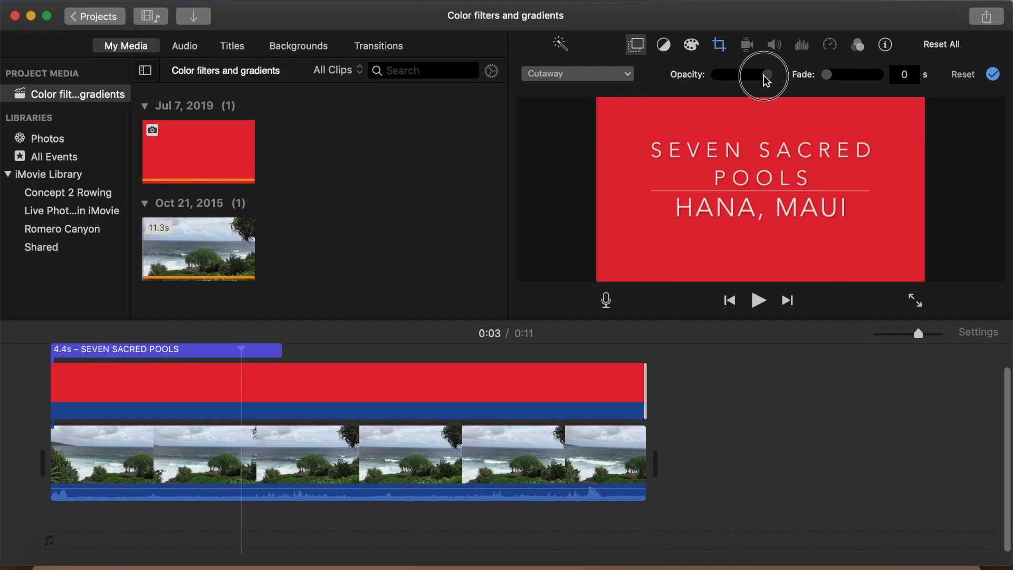
{"action": "left_click_drag", "start_coordinate": [766, 75], "coordinate": [747, 74]}
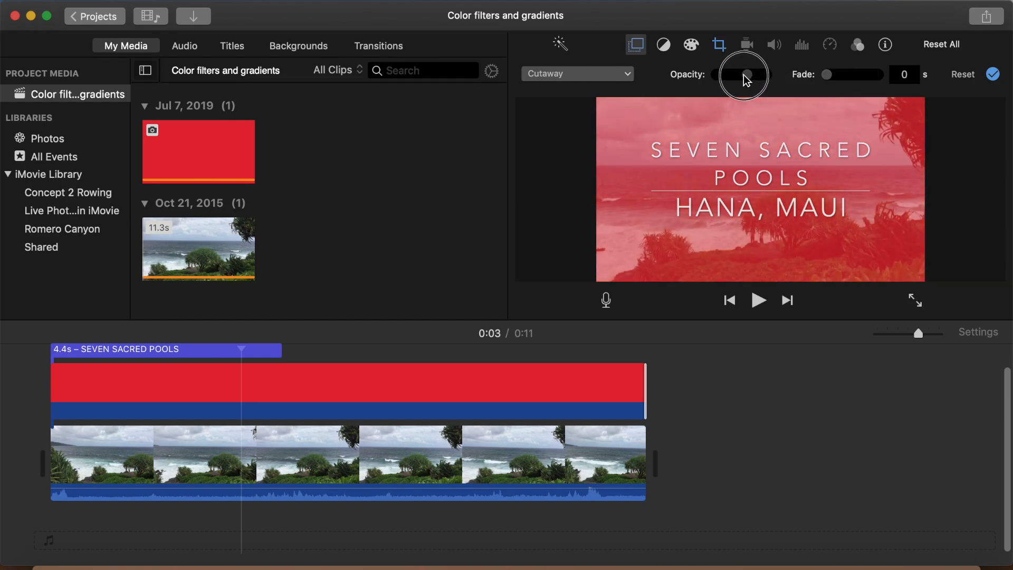
{"action": "left_click_drag", "start_coordinate": [748, 75], "coordinate": [741, 75]}
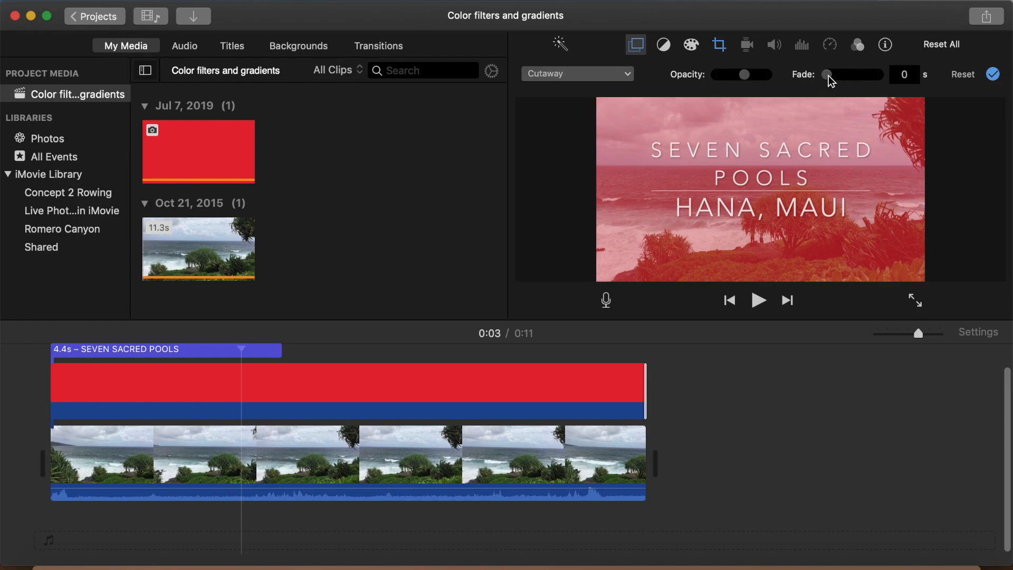
- Give the red overlay 0.7-second fades and select the seashore clip underneath
{"action": "left_click_drag", "start_coordinate": [828, 74], "coordinate": [846, 74]}
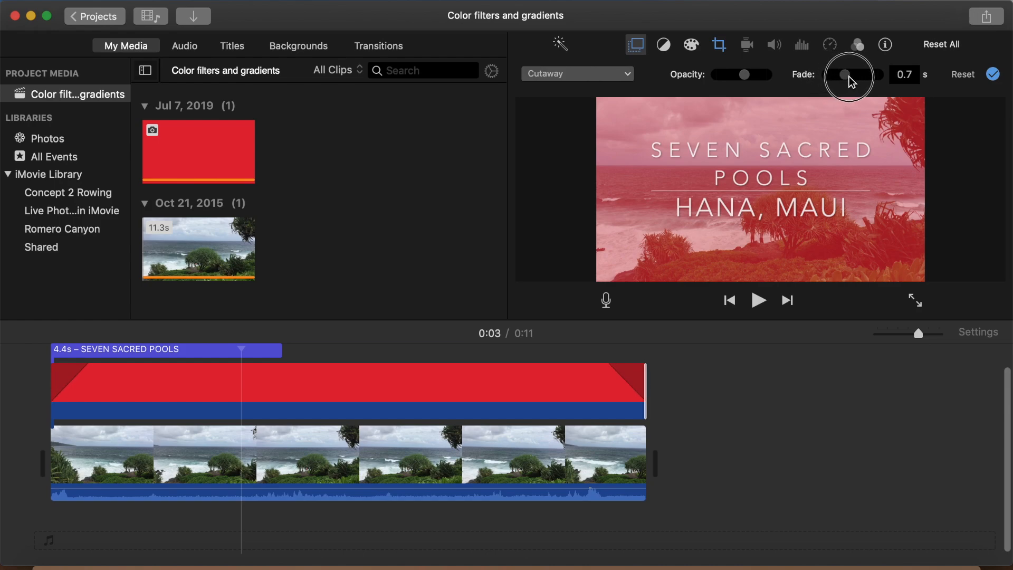
{"action": "left_click_drag", "start_coordinate": [844, 74], "coordinate": [858, 73]}
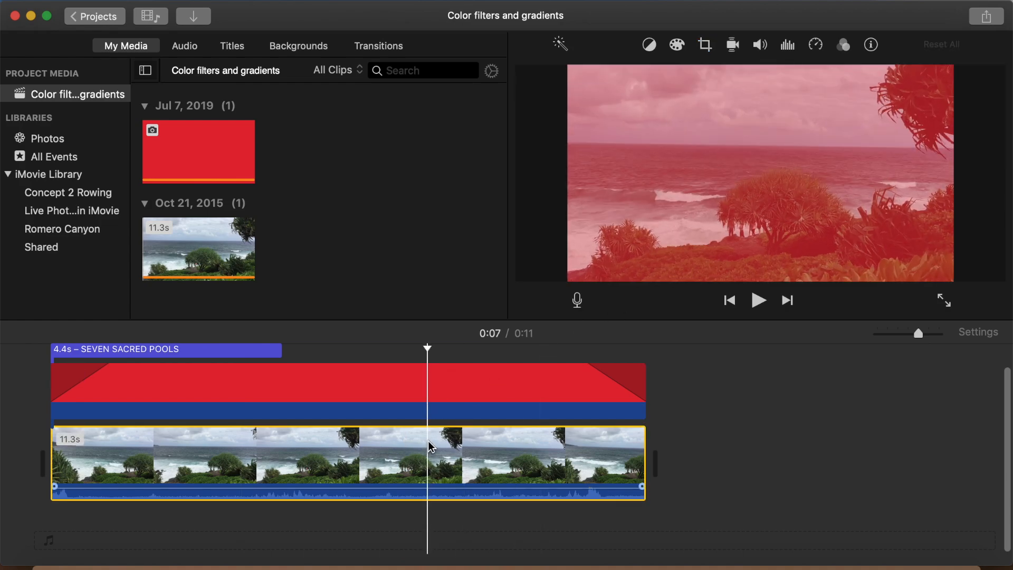
{"action": "left_click", "coordinate": [759, 299]}
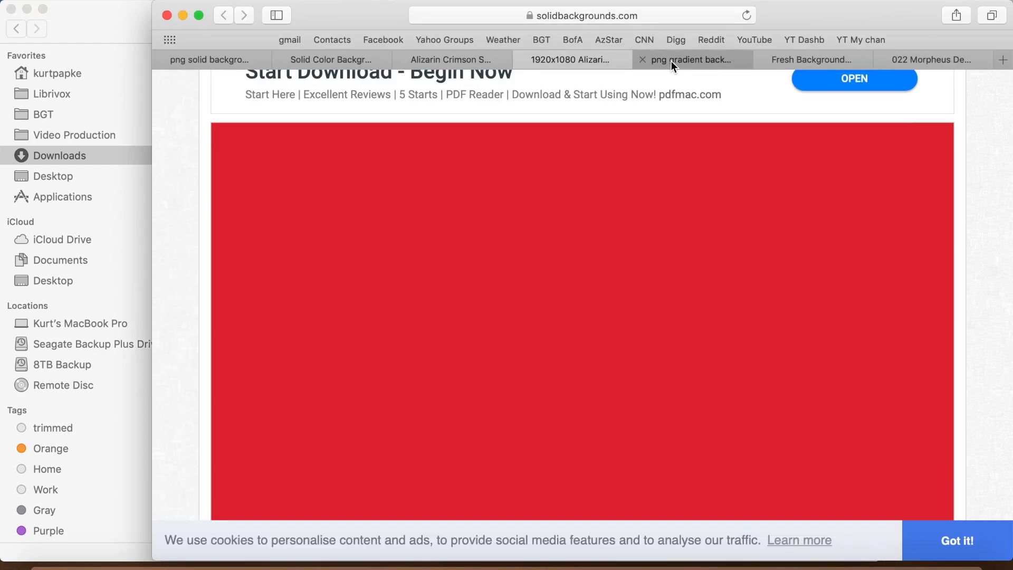
- Open the 022 Morpheus Den gradient from WebGradients as a PNG and bring up its save options
{"action": "left_click", "coordinate": [692, 59]}
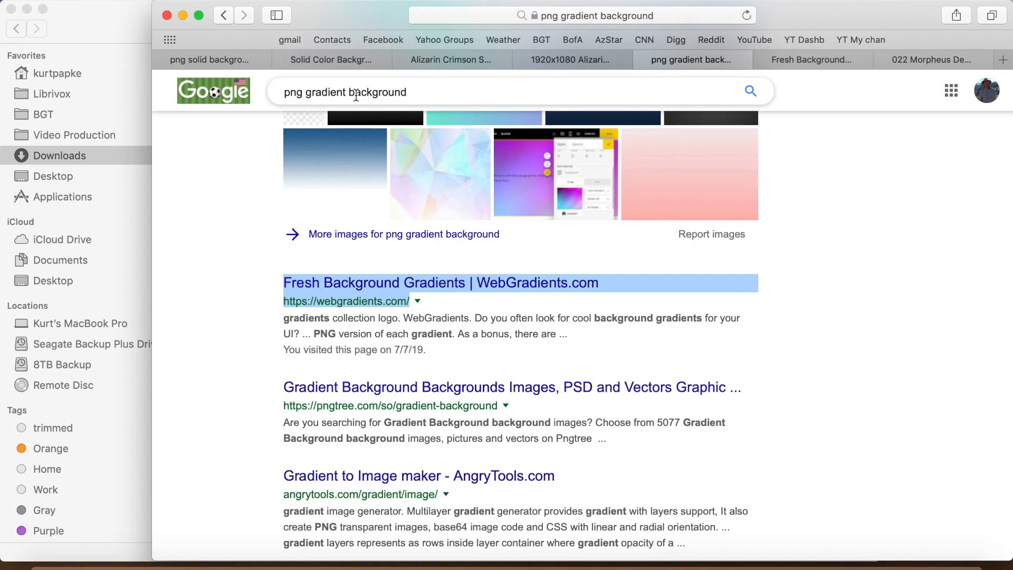
{"action": "left_click", "coordinate": [346, 91]}
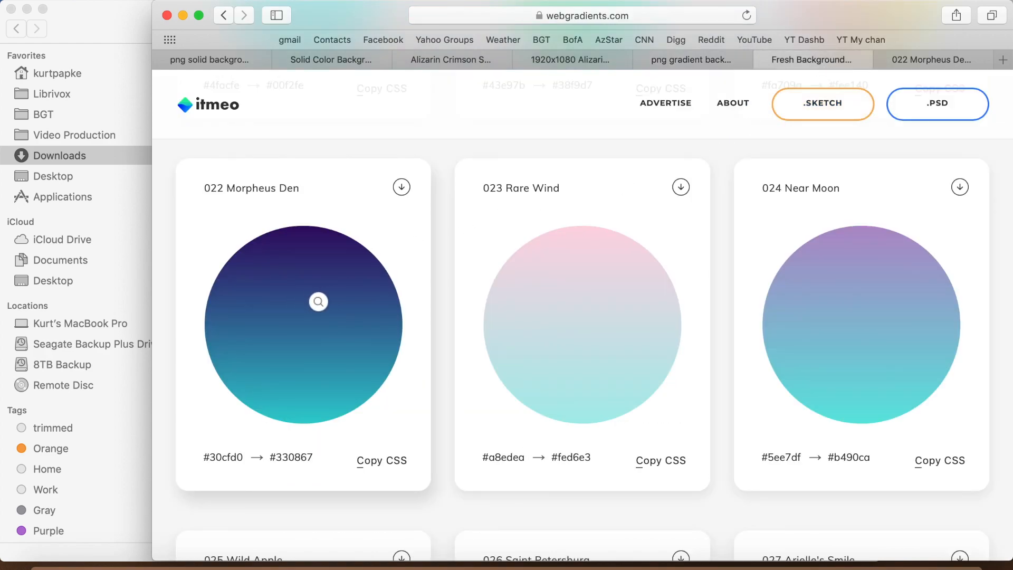
{"action": "mouse_move", "coordinate": [317, 302]}
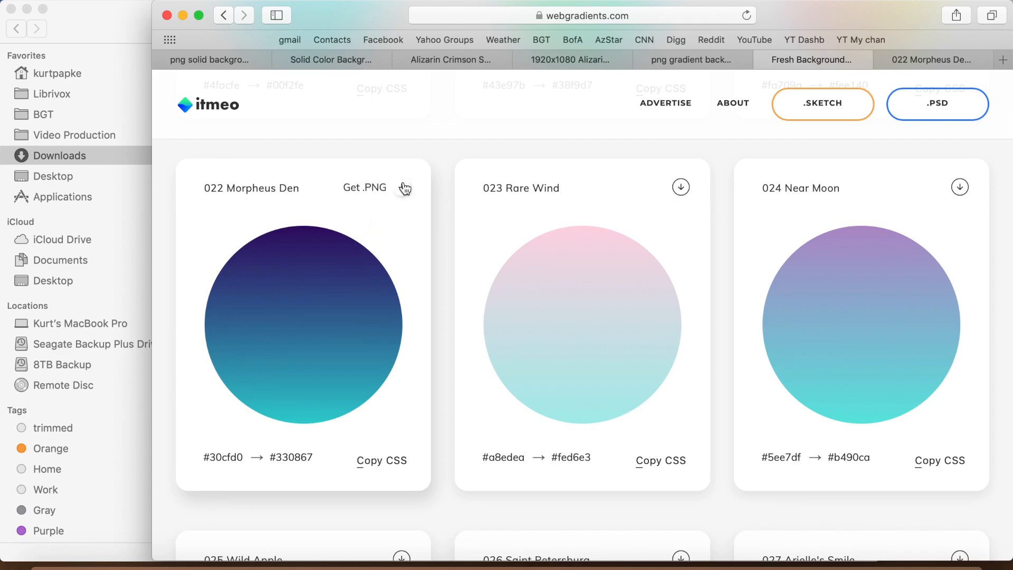
{"action": "left_click", "coordinate": [364, 188]}
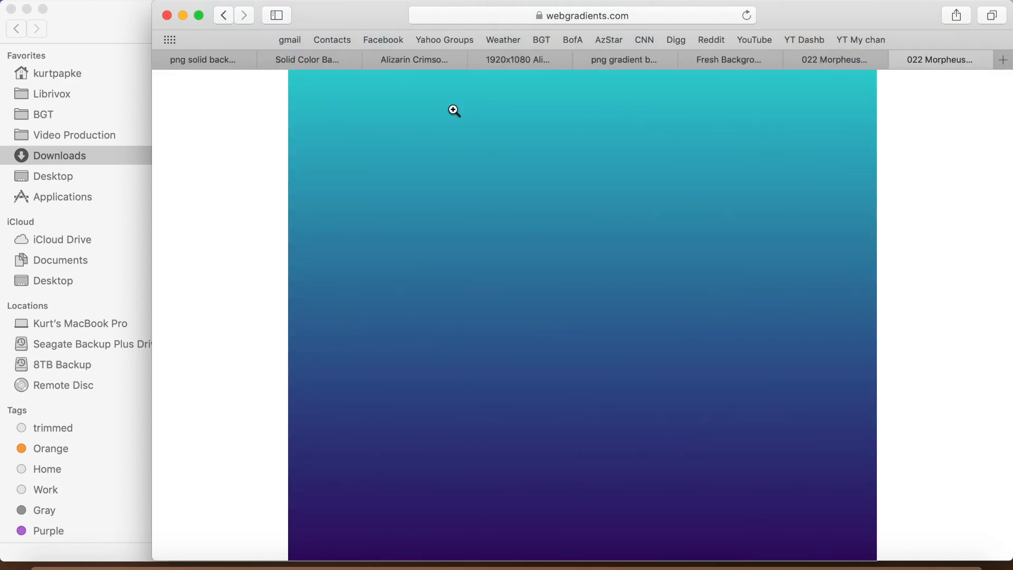
{"action": "right_click", "coordinate": [455, 110]}
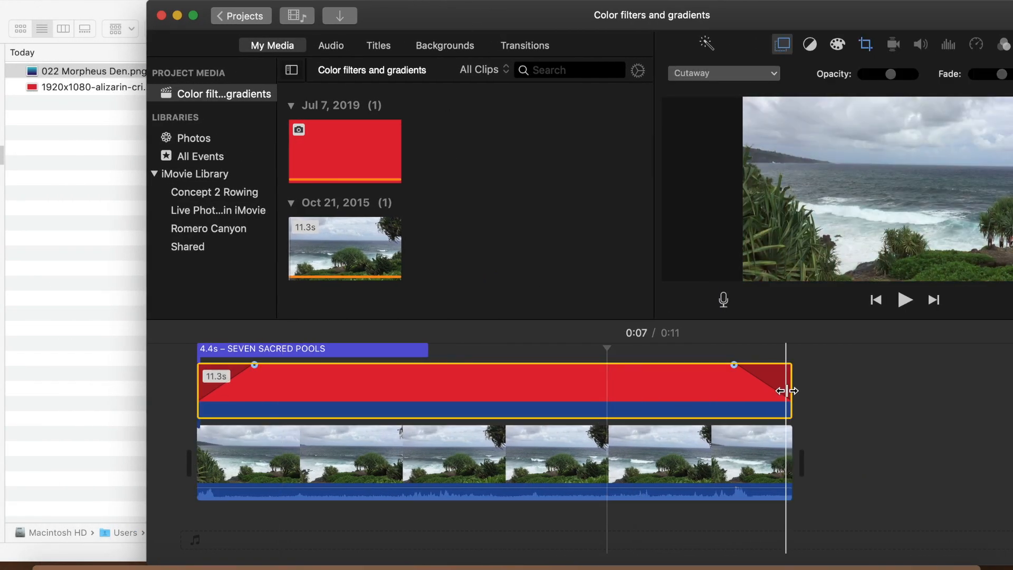
- Shorten the red overlay to end mid-clip and set the teal overlay to partial opacity
{"action": "left_click_drag", "start_coordinate": [789, 390], "coordinate": [523, 377]}
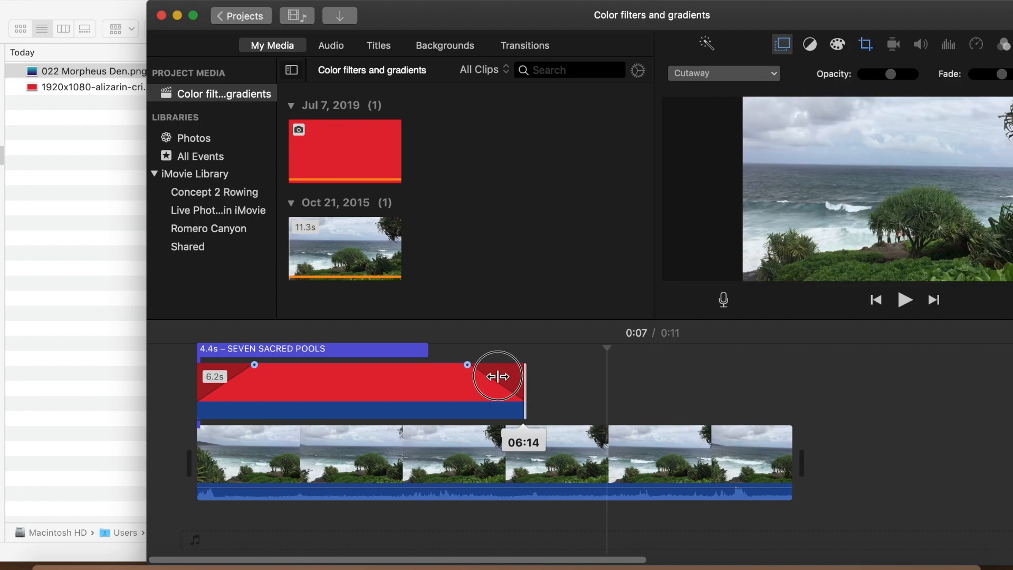
{"action": "left_click_drag", "start_coordinate": [498, 376], "coordinate": [469, 391]}
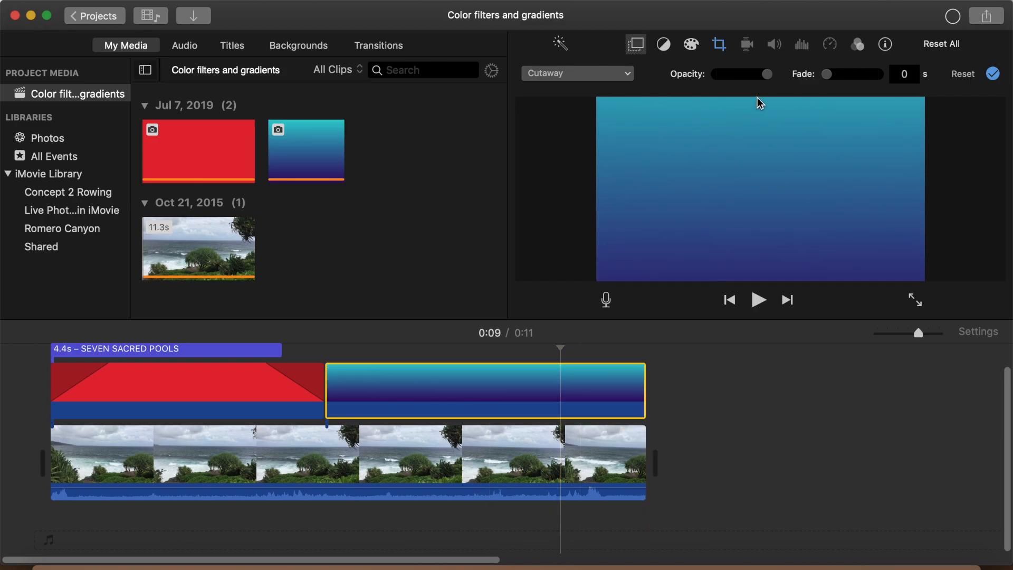
{"action": "left_click_drag", "start_coordinate": [766, 74], "coordinate": [736, 74]}
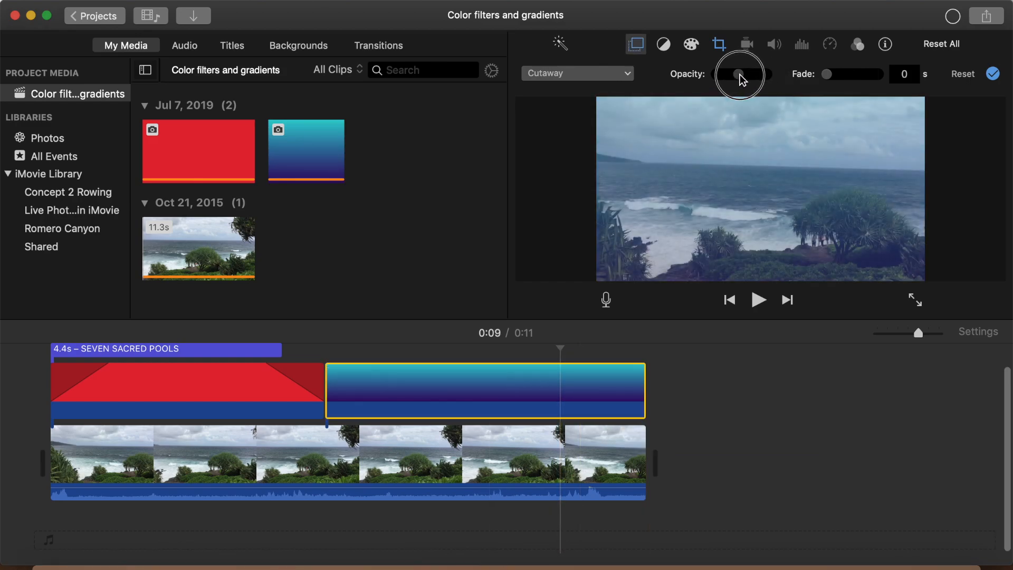
{"action": "left_click_drag", "start_coordinate": [739, 75], "coordinate": [746, 74]}
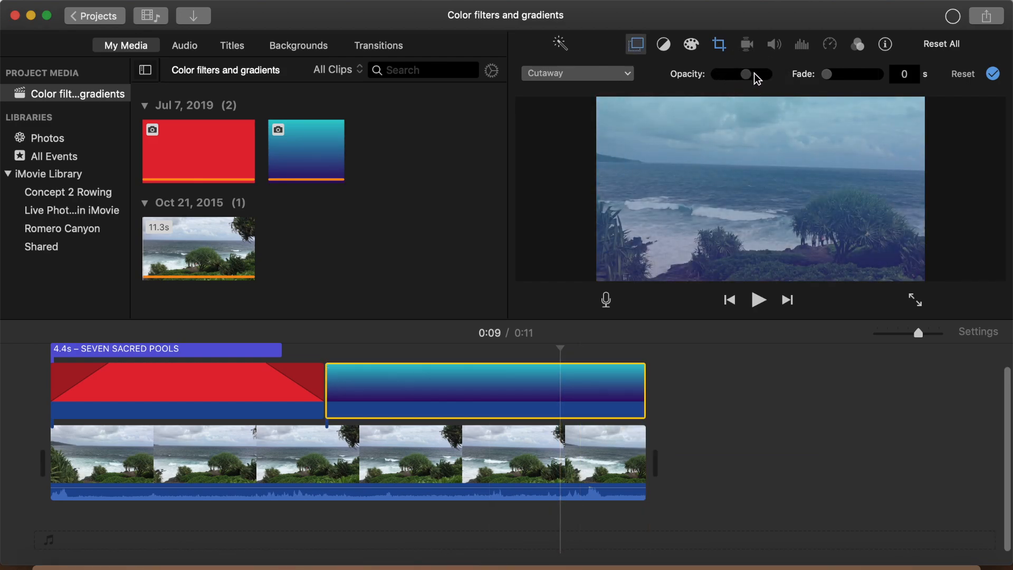
{"action": "left_click_drag", "start_coordinate": [827, 74], "coordinate": [850, 74]}
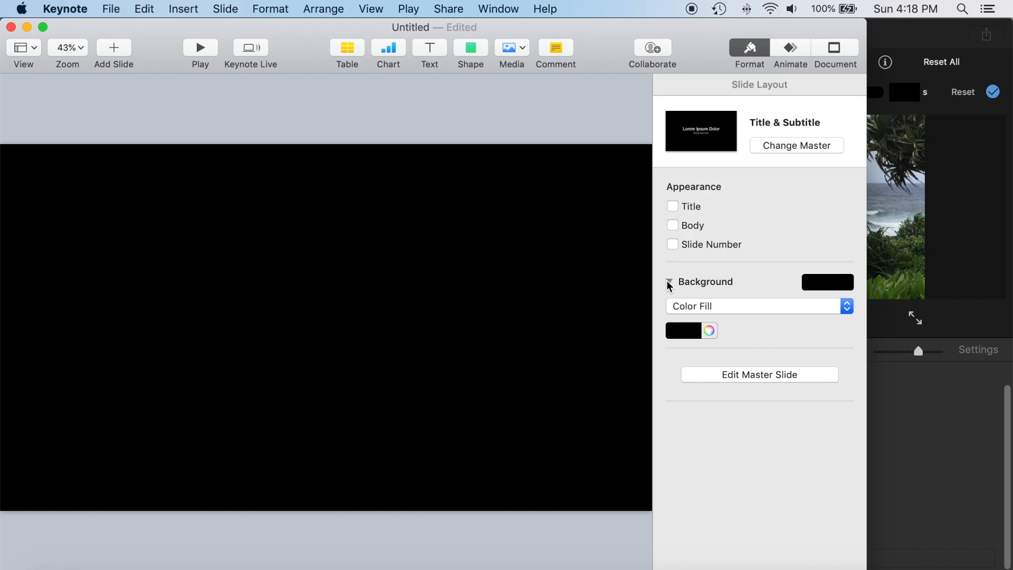
- Set the slide background to an orange gradient fill angled about 164°, orange at right
{"action": "left_click", "coordinate": [670, 281]}
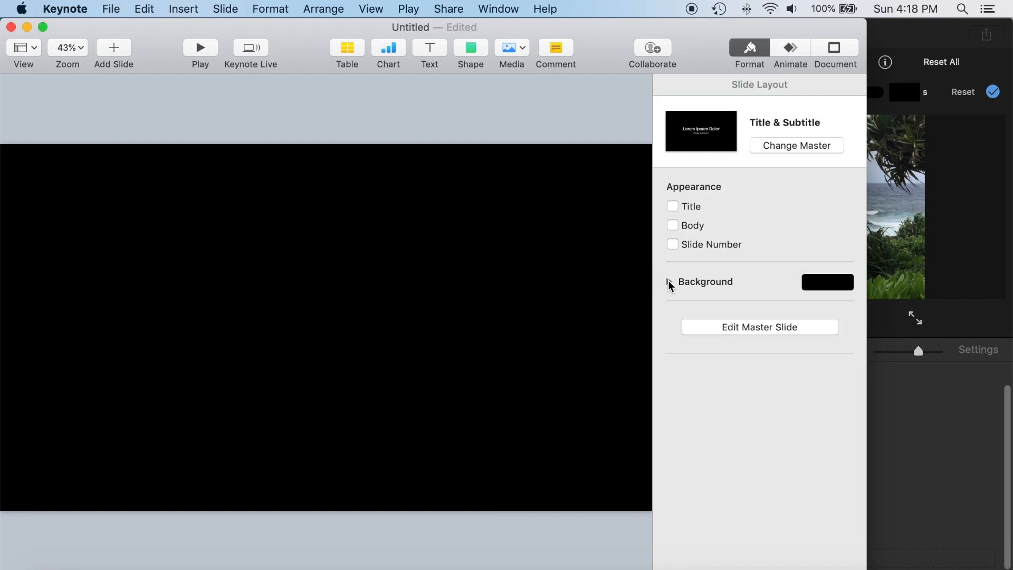
{"action": "left_click", "coordinate": [670, 281]}
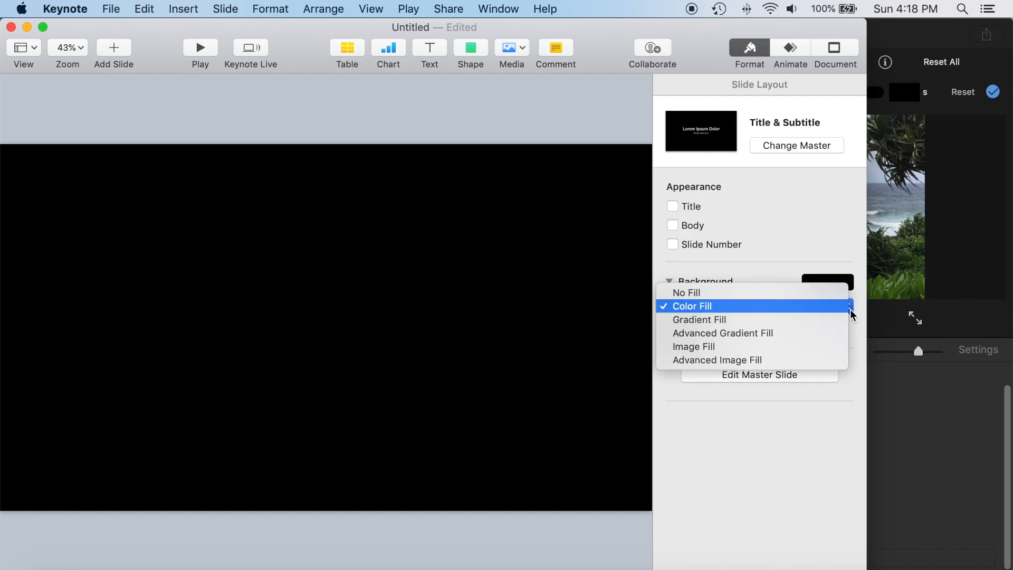
{"action": "left_click", "coordinate": [700, 320]}
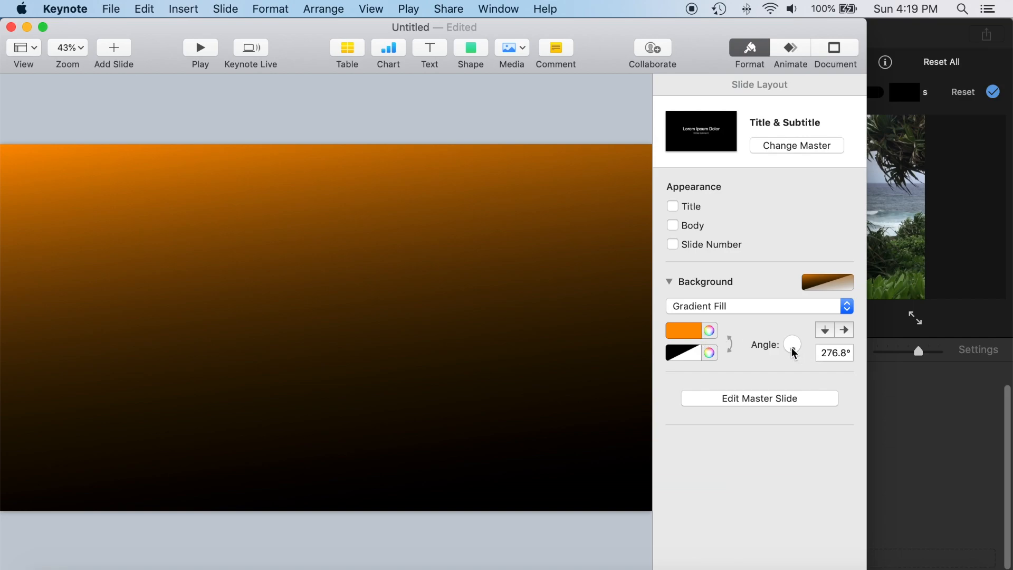
{"action": "left_click_drag", "start_coordinate": [791, 343], "coordinate": [782, 340]}
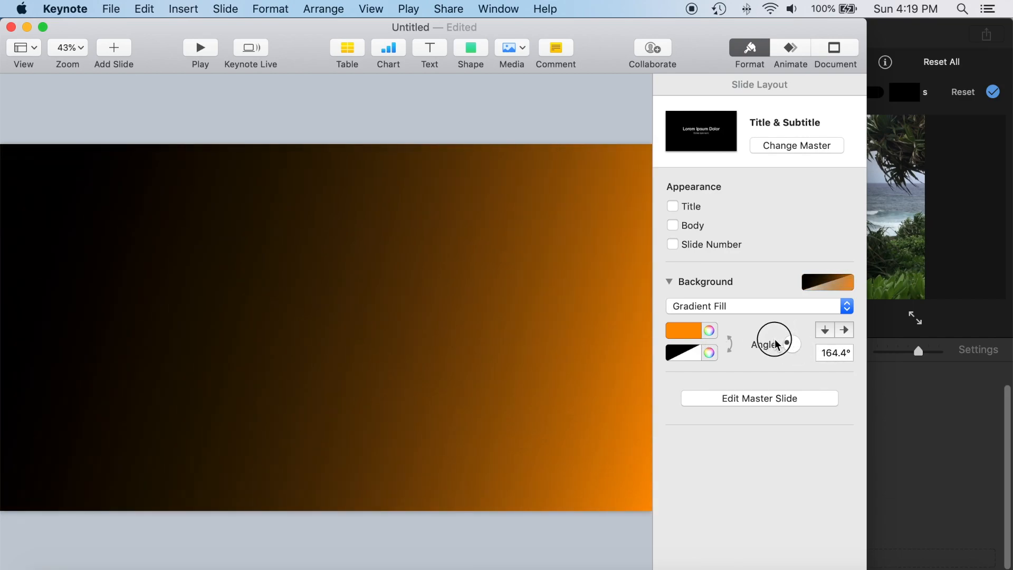
- Switch the background to Advanced Gradient Fill and set the dark stop's opacity to 0%
{"action": "left_click", "coordinate": [760, 305]}
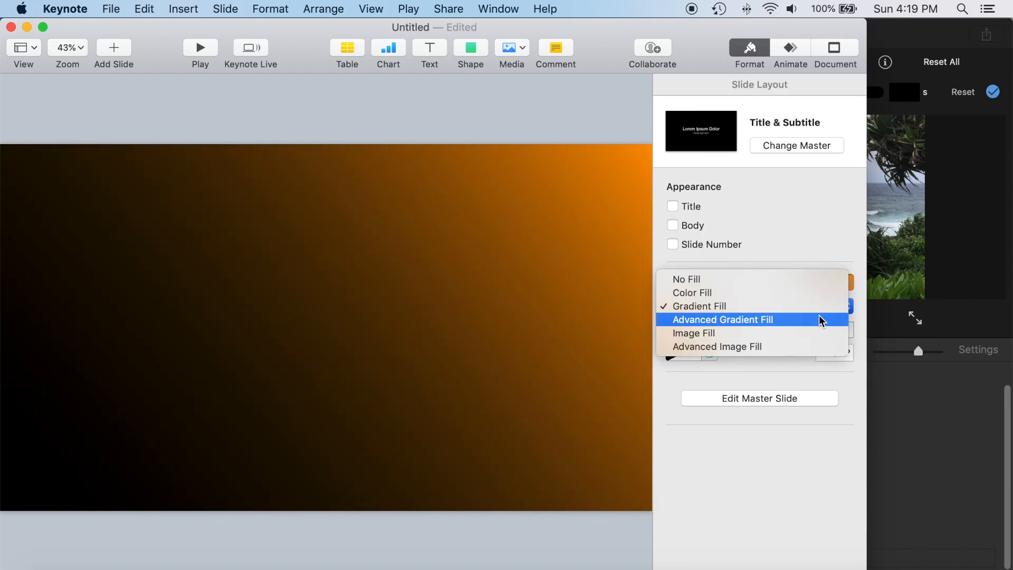
{"action": "left_click", "coordinate": [722, 319]}
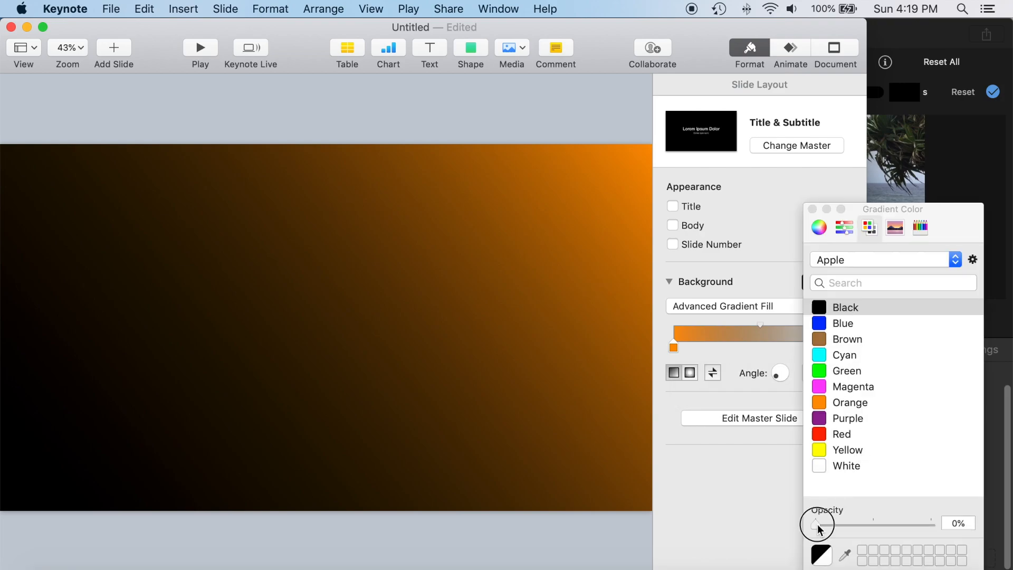
{"action": "left_click_drag", "start_coordinate": [819, 523], "coordinate": [956, 523]}
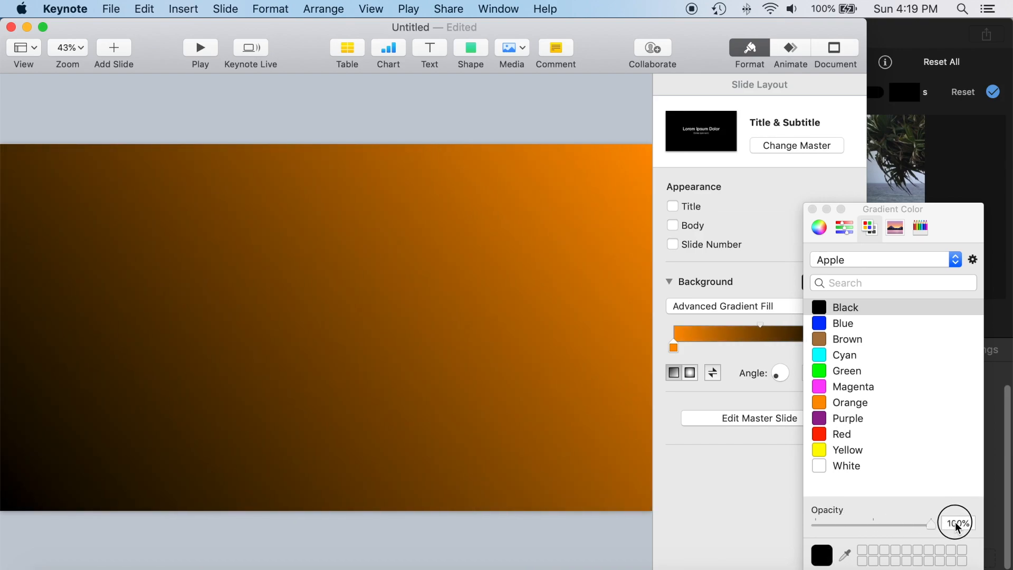
{"action": "left_click_drag", "start_coordinate": [956, 522], "coordinate": [805, 522]}
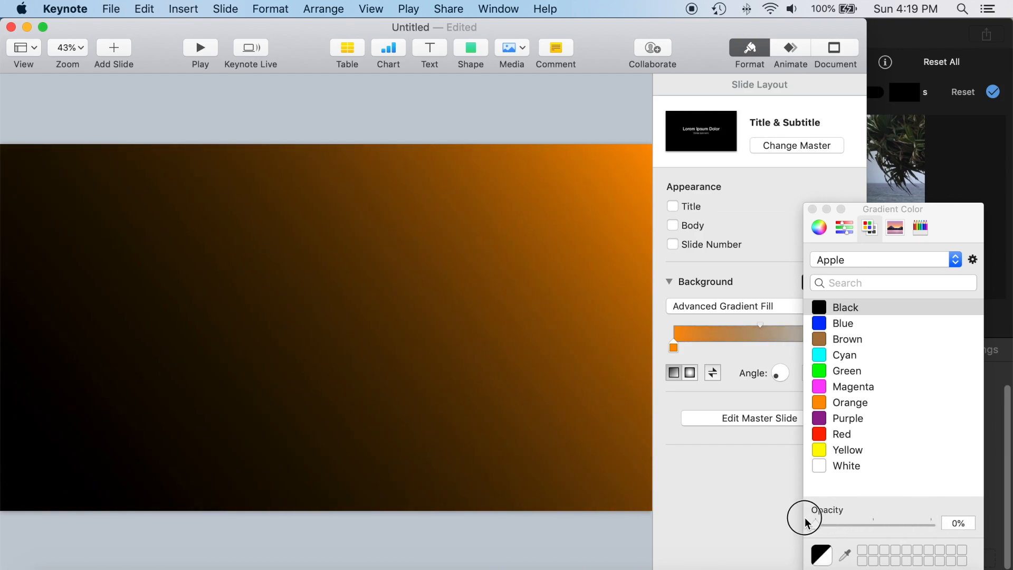
{"action": "left_click_drag", "start_coordinate": [806, 522], "coordinate": [876, 522]}
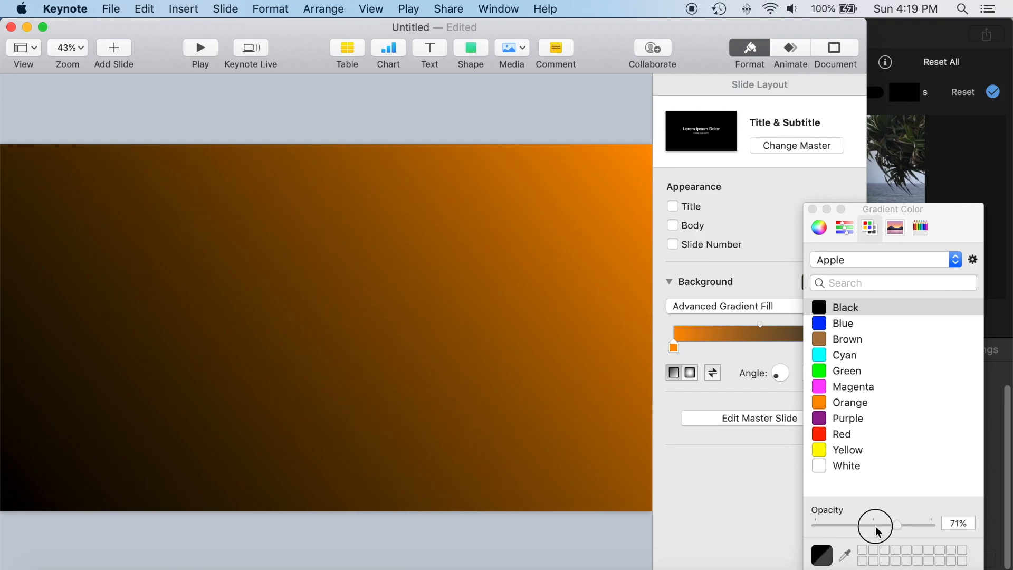
{"action": "left_click_drag", "start_coordinate": [876, 522], "coordinate": [816, 522]}
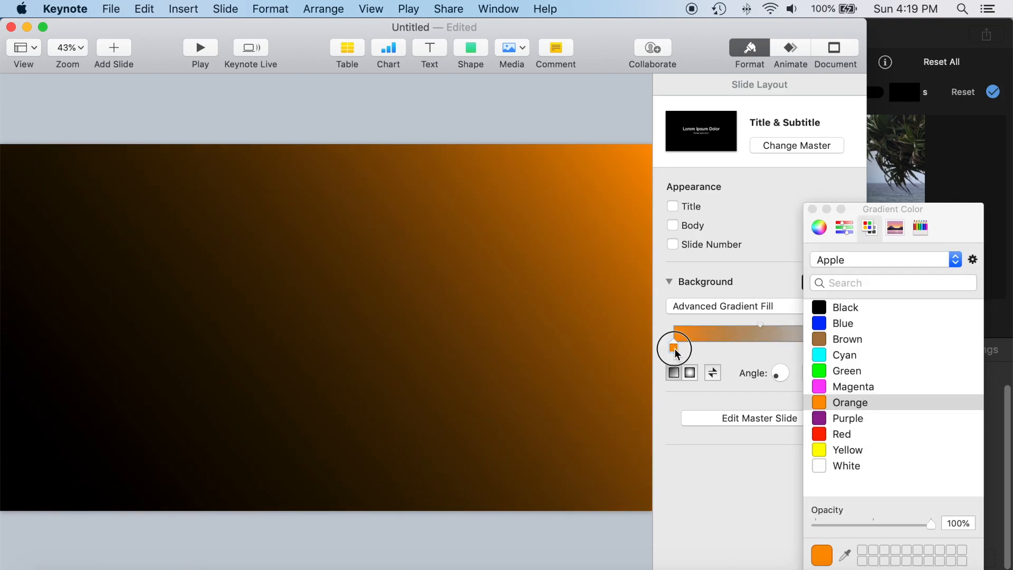
{"action": "left_click_drag", "start_coordinate": [915, 523], "coordinate": [810, 524]}
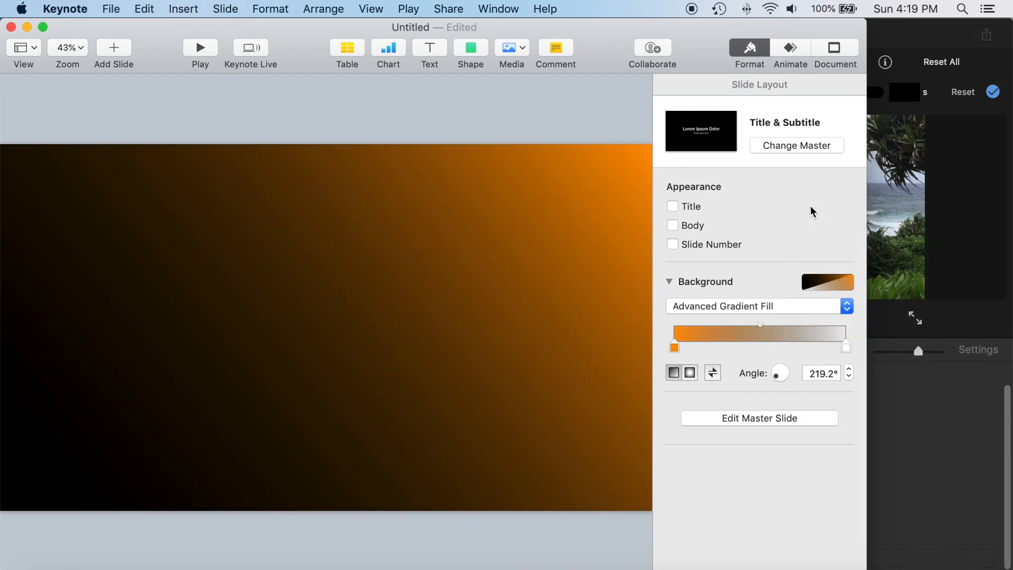
- Export the slide to images with PNG format to keep transparency
{"action": "left_click", "coordinate": [110, 9]}
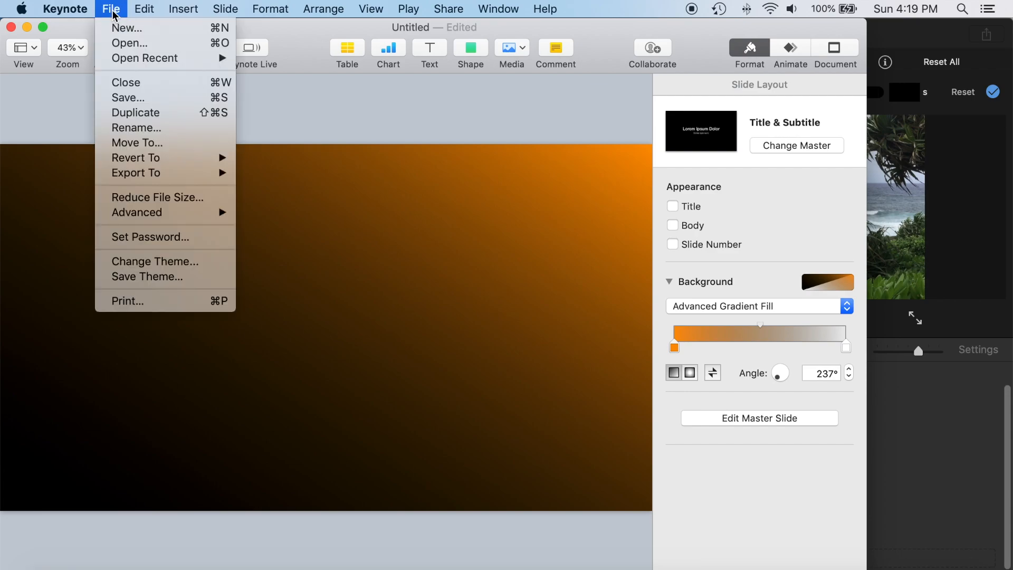
{"action": "left_click", "coordinate": [136, 173]}
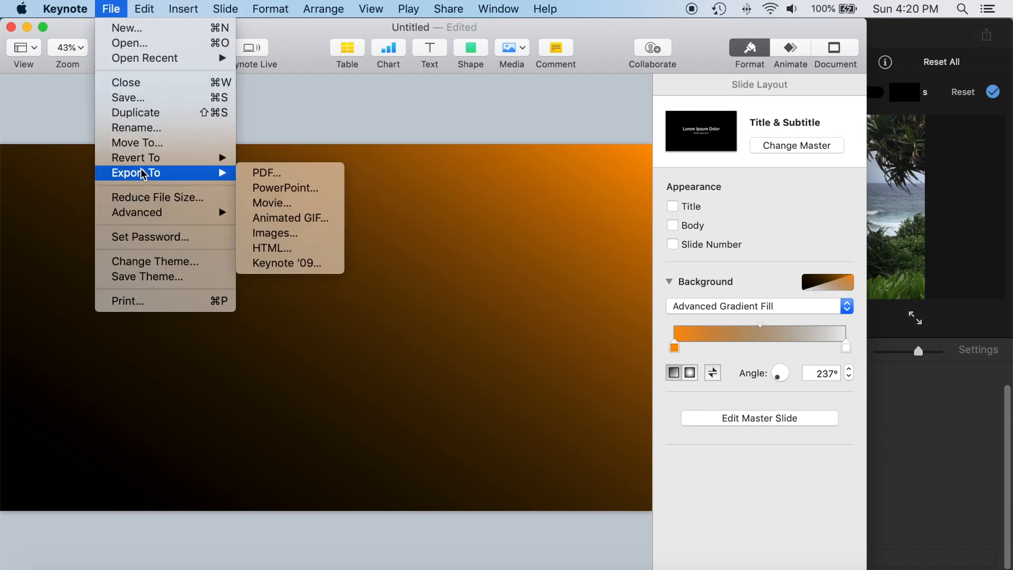
{"action": "mouse_move", "coordinate": [274, 234]}
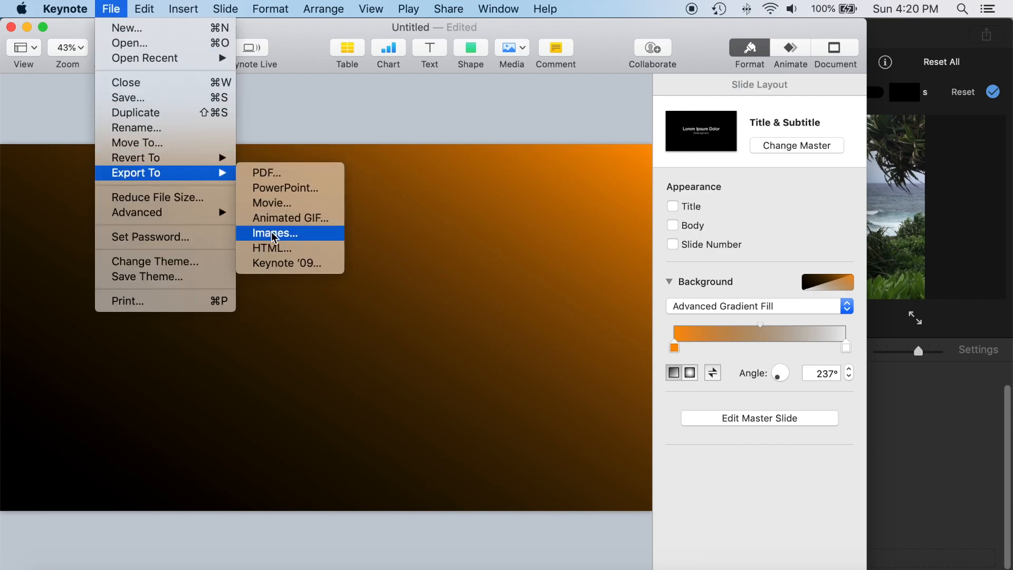
{"action": "left_click", "coordinate": [275, 233]}
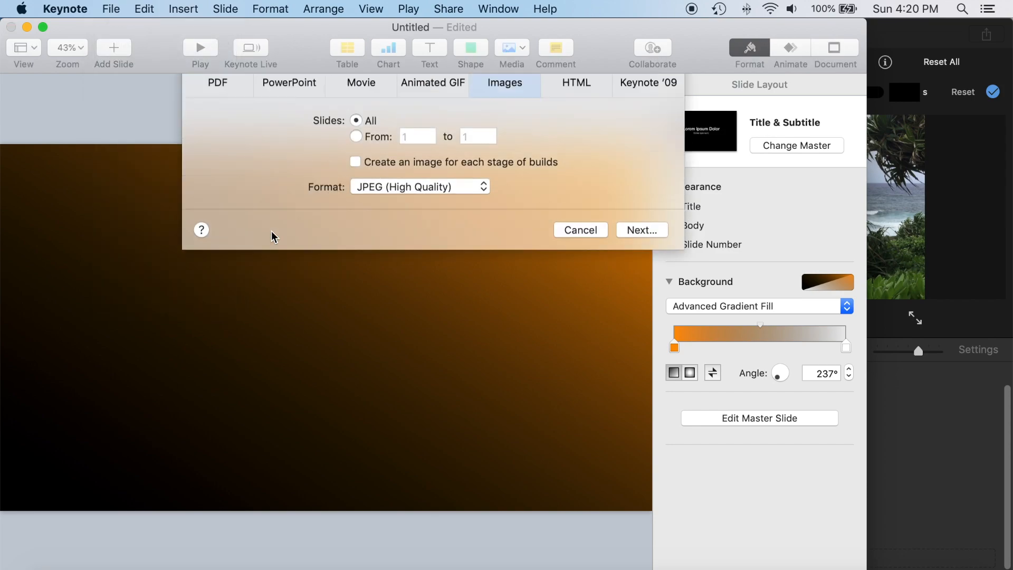
{"action": "left_click", "coordinate": [419, 186]}
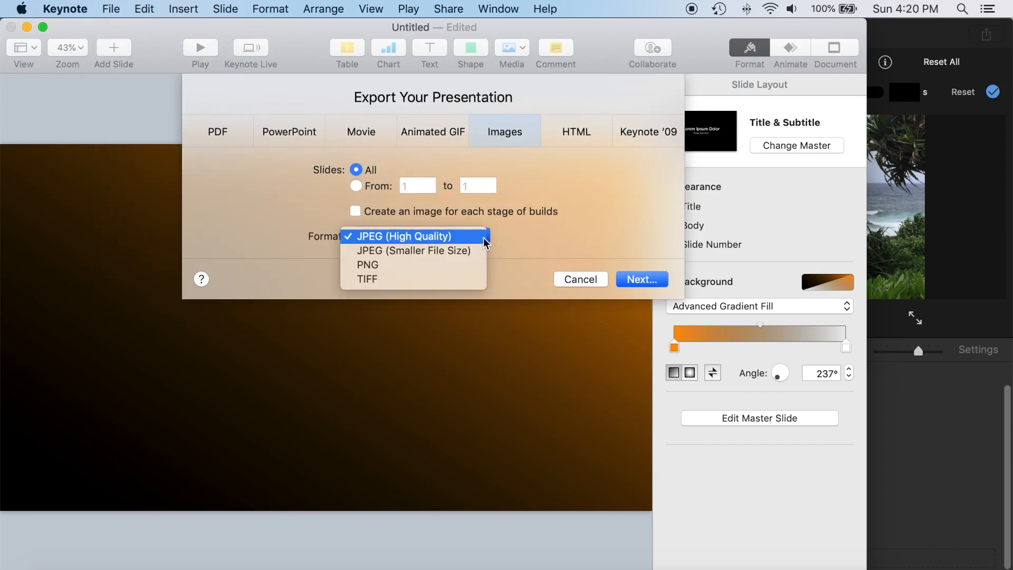
{"action": "left_click", "coordinate": [366, 264]}
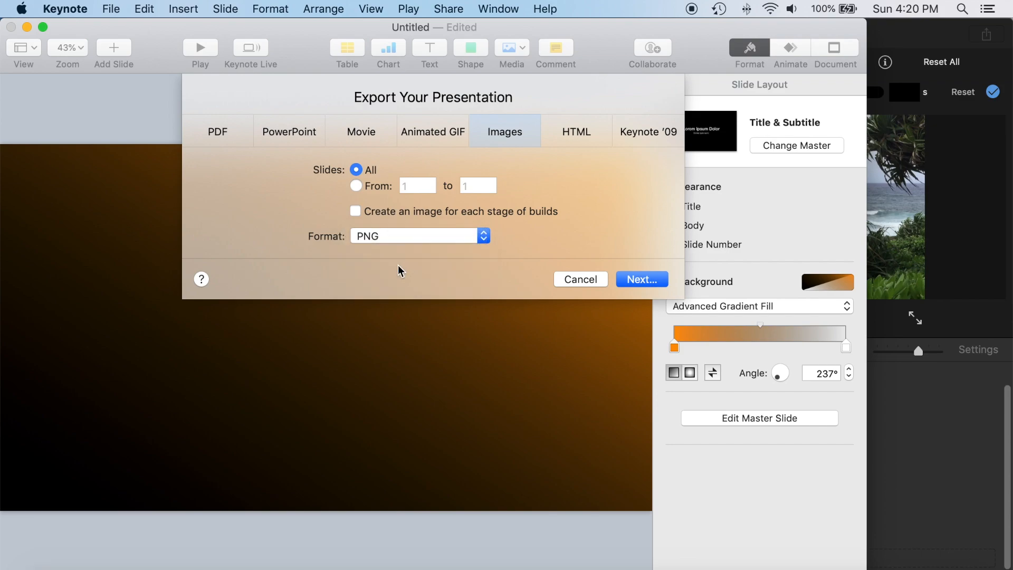
- Name the export 'grad fill' and save it to the Desktop
{"action": "left_click", "coordinate": [579, 280]}
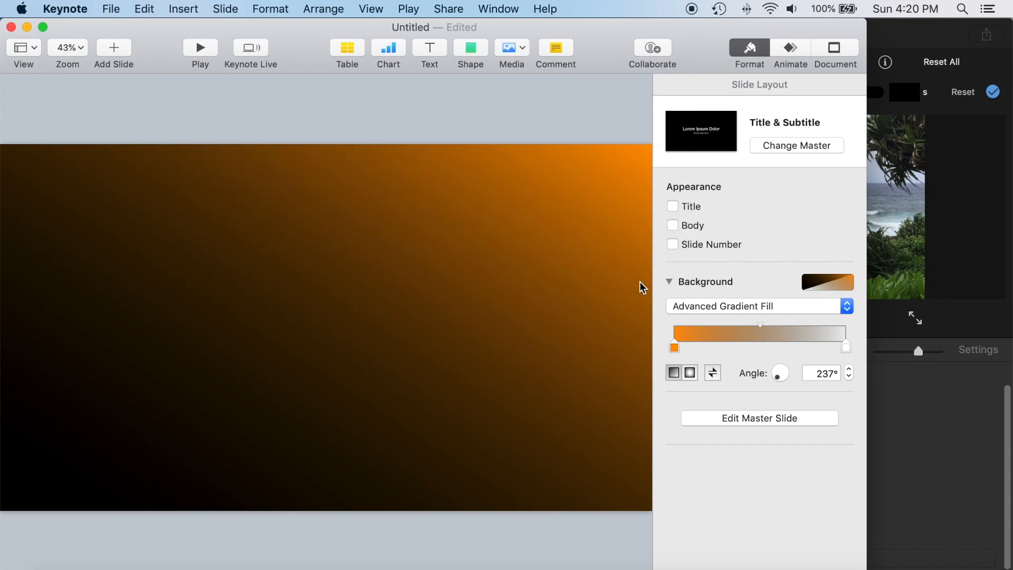
{"action": "type", "text": "gt"}
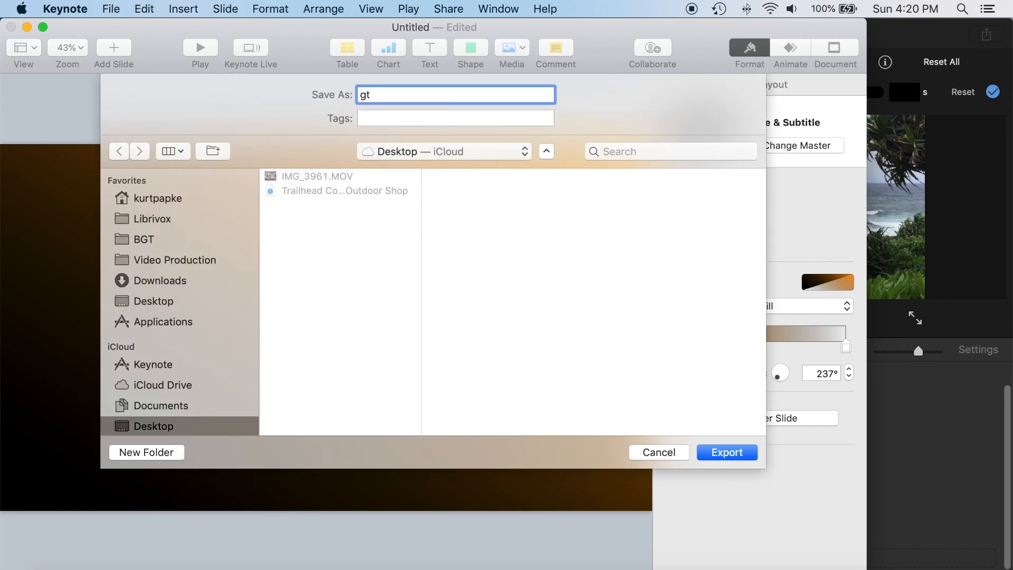
{"action": "type", "text": "rad fill"}
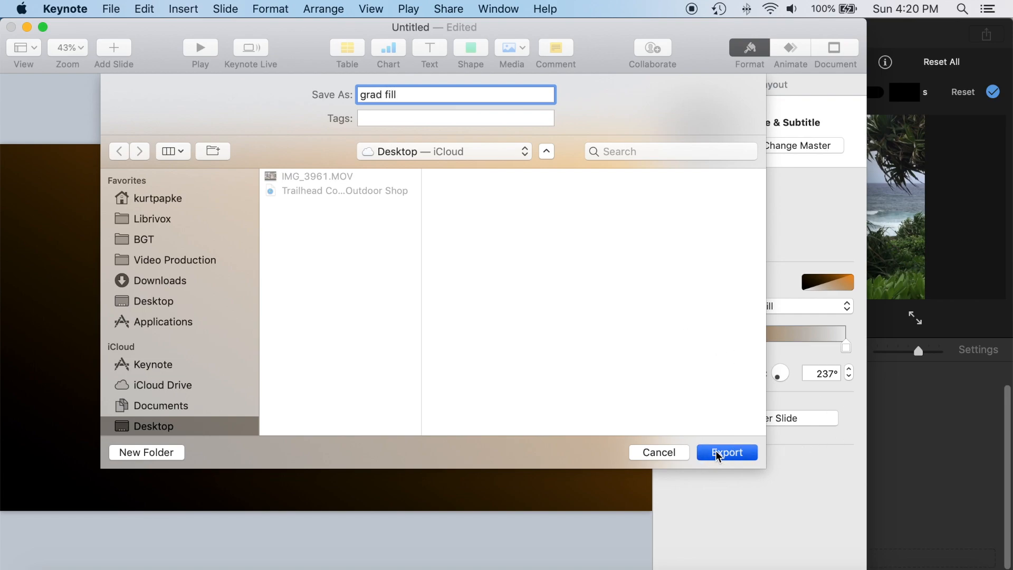
{"action": "left_click", "coordinate": [727, 452]}
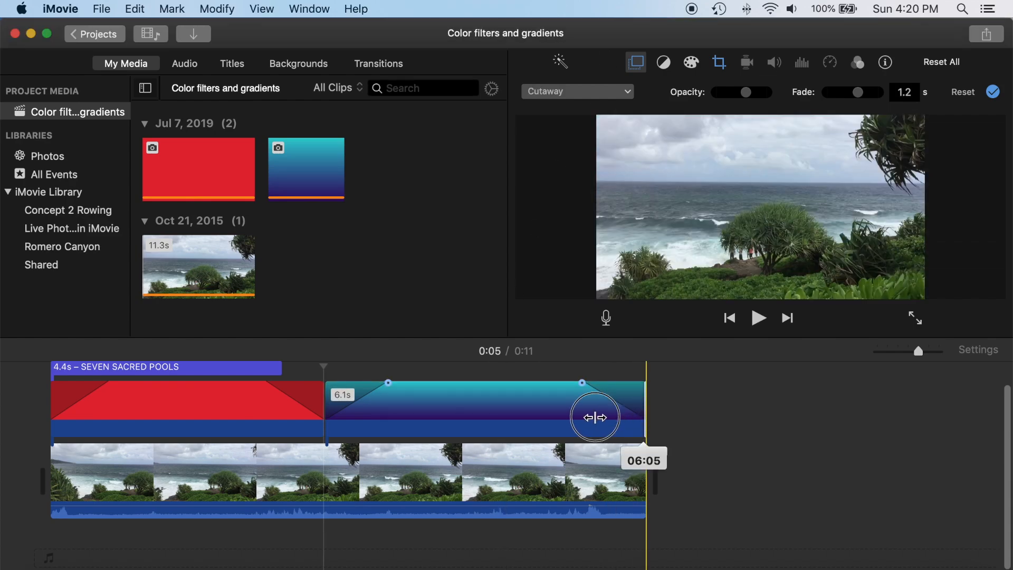
- Trim the teal gradient overlay's end leftward so it finishes earlier over the seashore clip
{"action": "left_click_drag", "start_coordinate": [594, 417], "coordinate": [286, 406]}
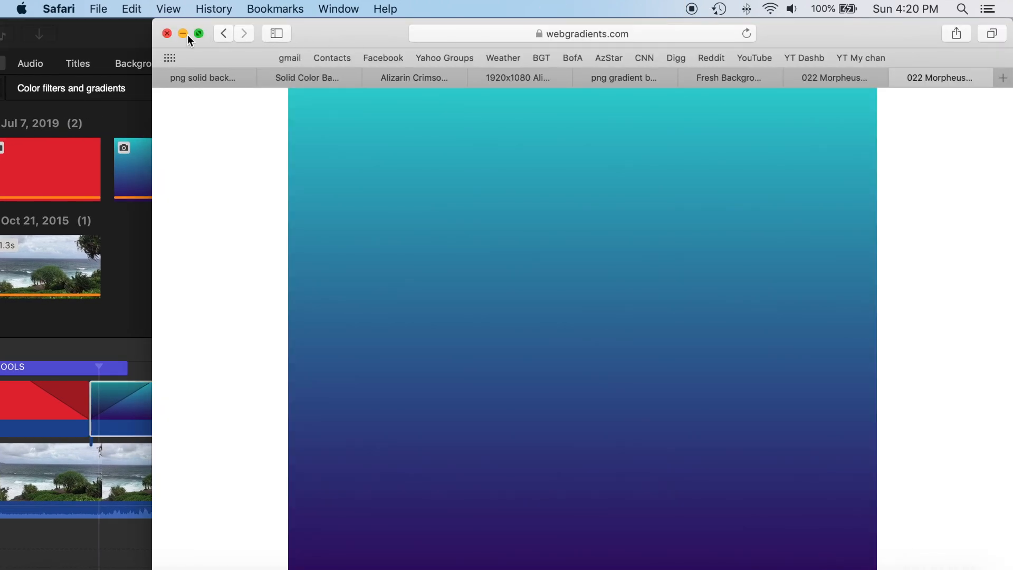
- Minimize Safari and open the 'grad fill' folder on the desktop
{"action": "left_click", "coordinate": [183, 33]}
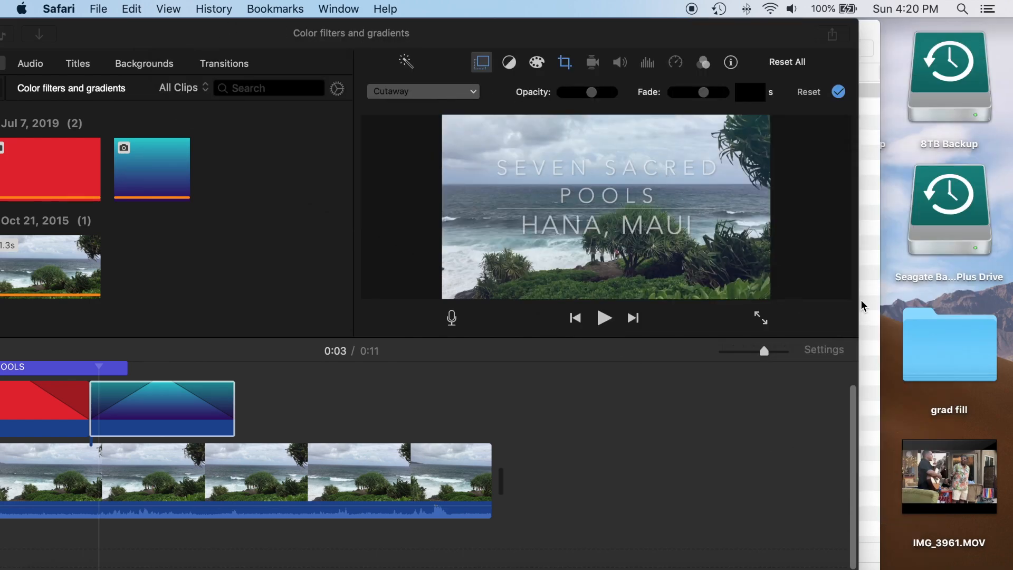
{"action": "mouse_move", "coordinate": [899, 270]}
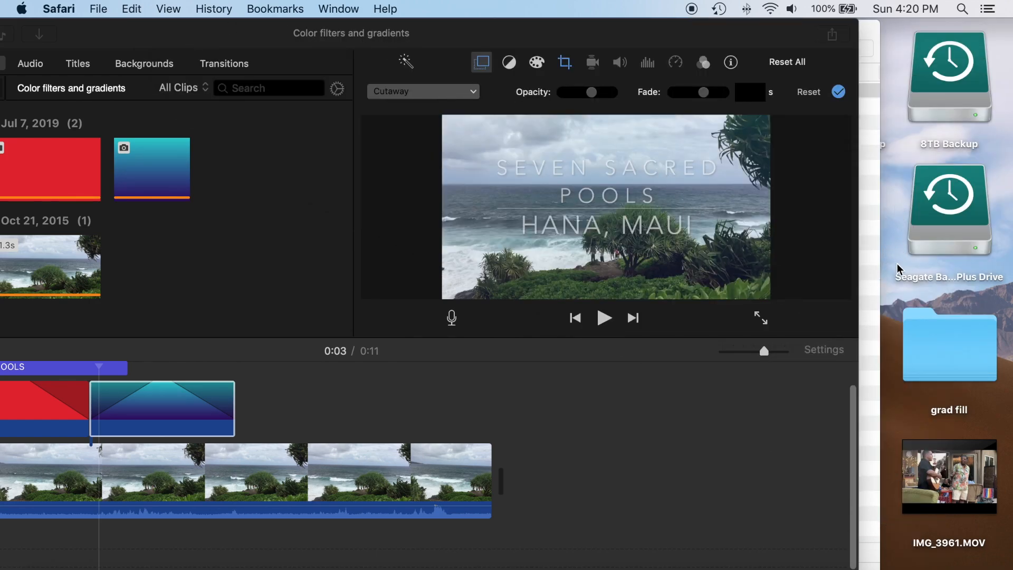
{"action": "left_click", "coordinate": [948, 345]}
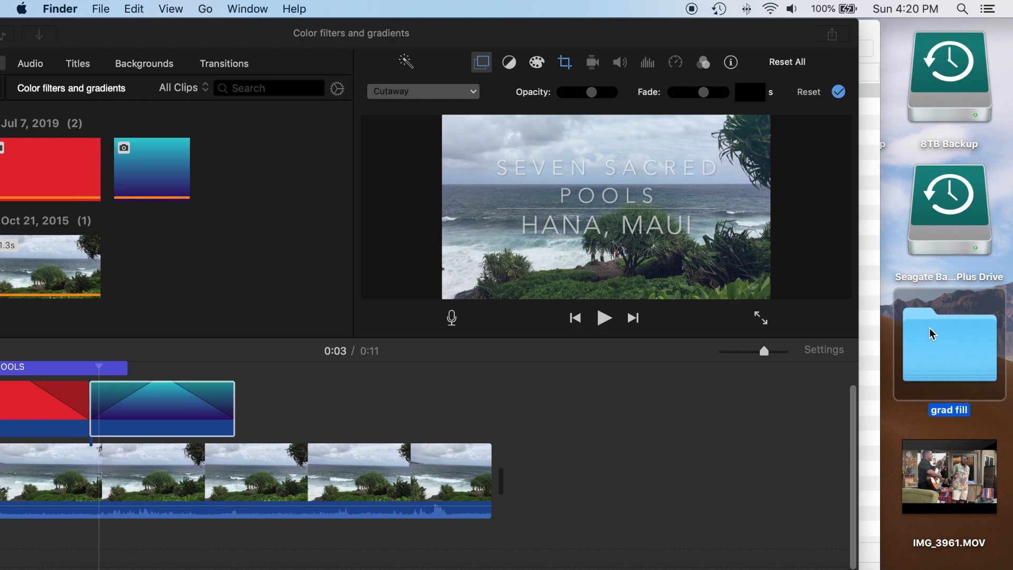
{"action": "double_click", "coordinate": [948, 342]}
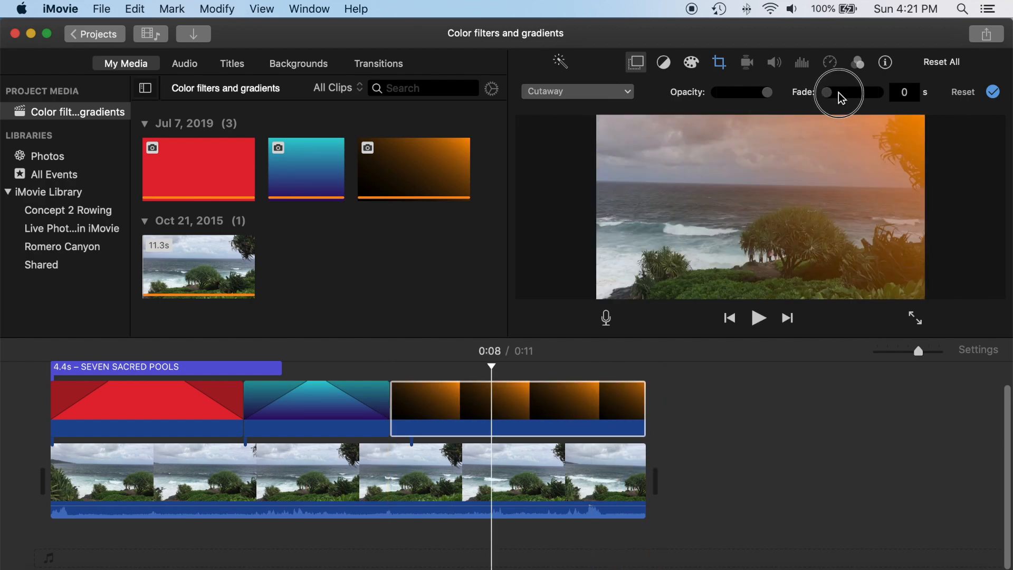
- Set the orange gradient cutaway's fade to about 1.3 seconds
{"action": "left_click_drag", "start_coordinate": [826, 92], "coordinate": [856, 92]}
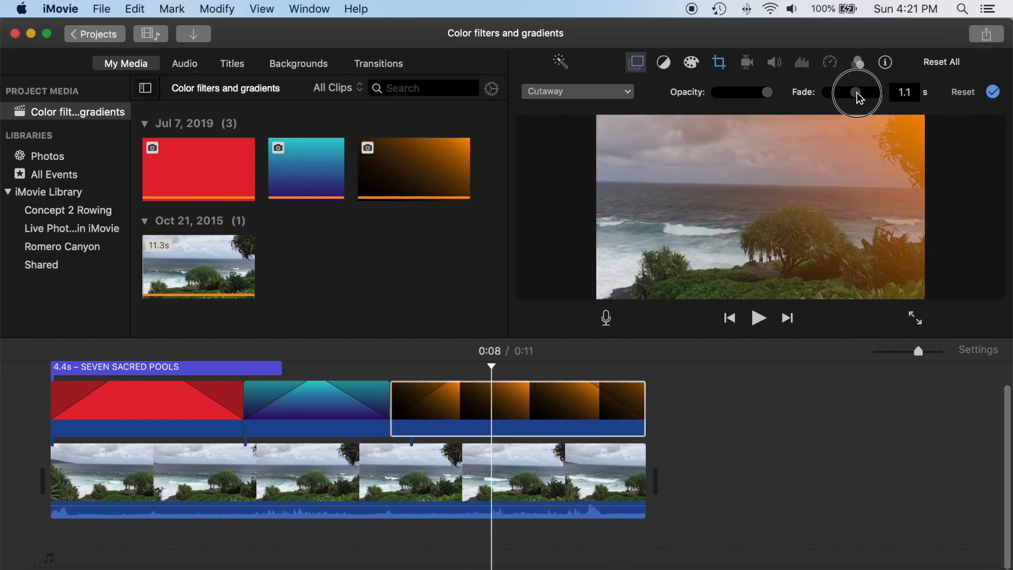
{"action": "left_click_drag", "start_coordinate": [852, 92], "coordinate": [863, 92]}
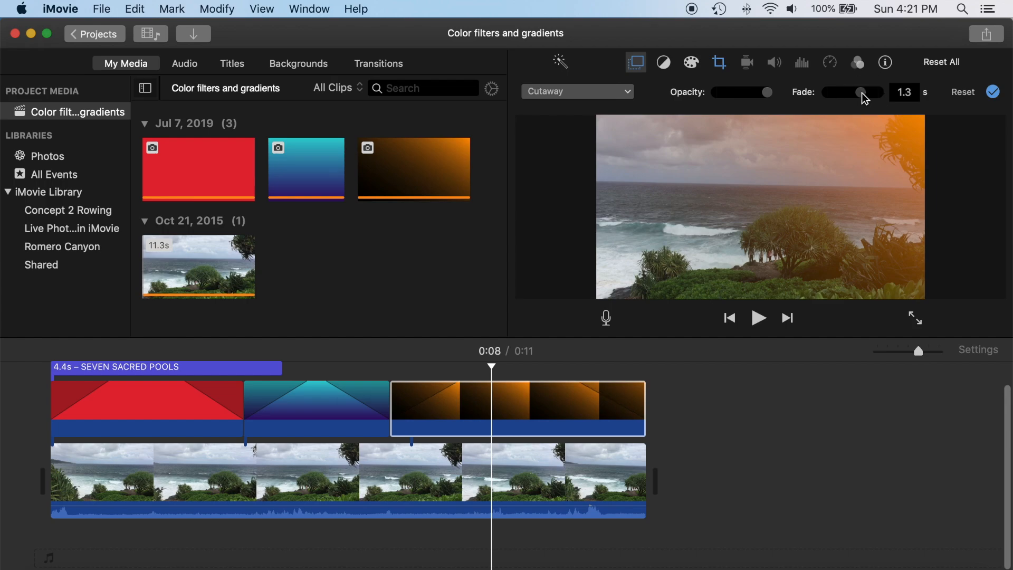